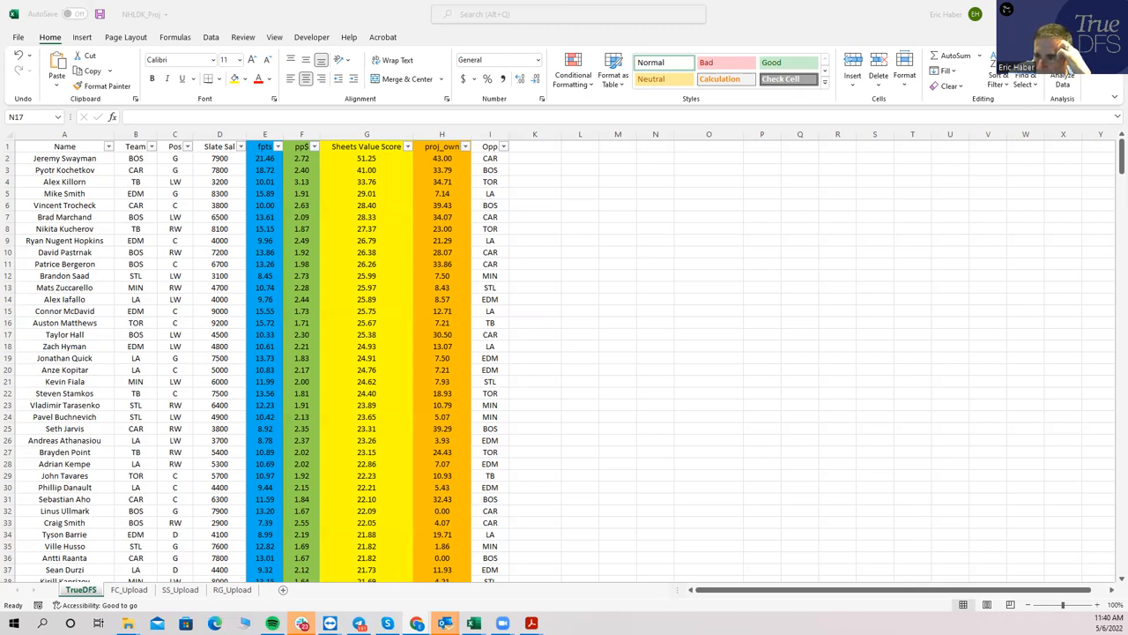
Review position cells for Killorn, Kucherov, Marchand and Pastrnak in the projections sheet
click(138, 181)
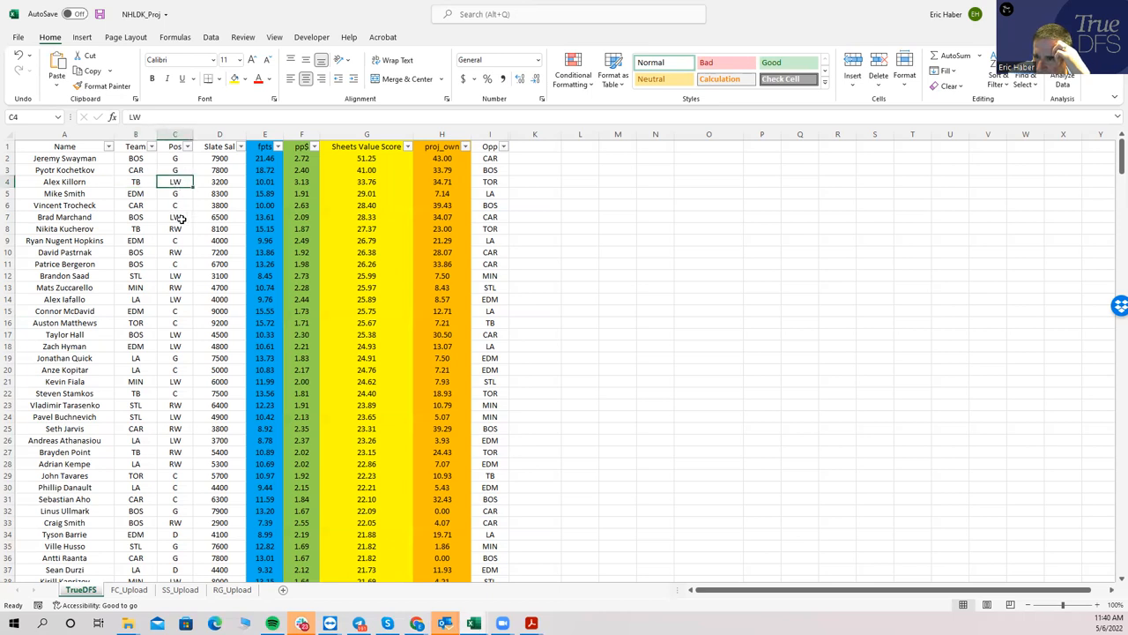
click(173, 229)
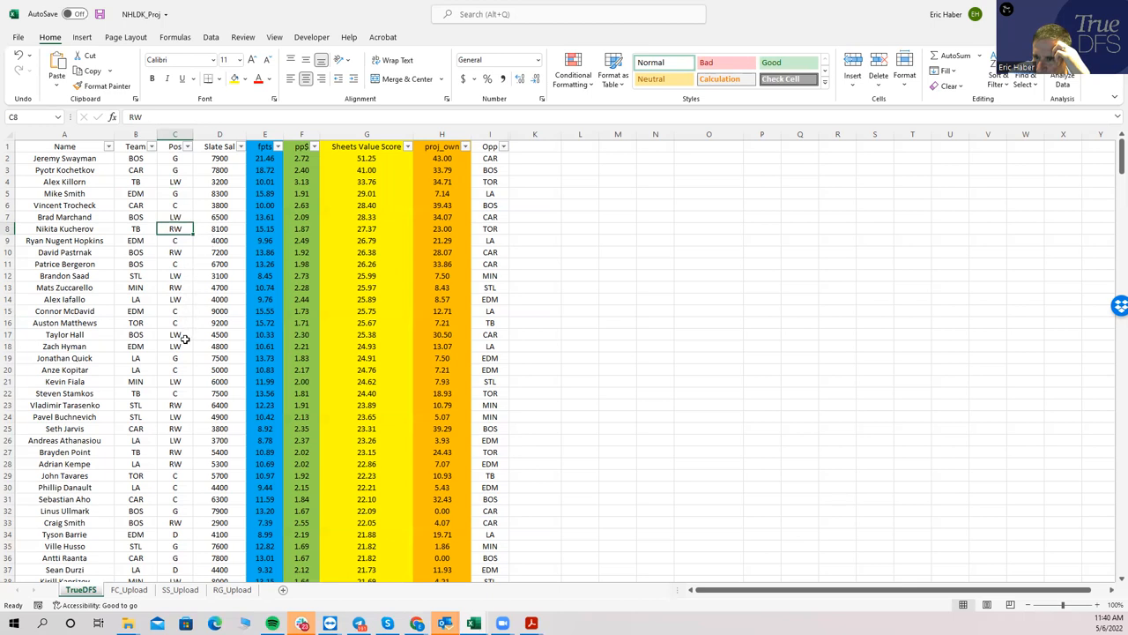
click(174, 393)
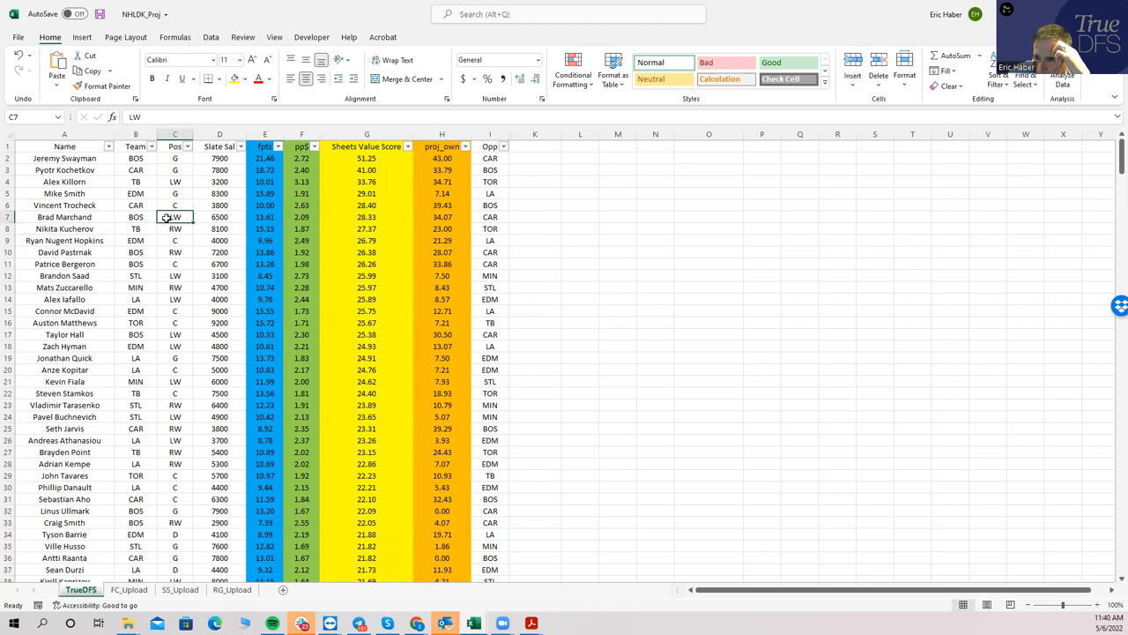
click(174, 263)
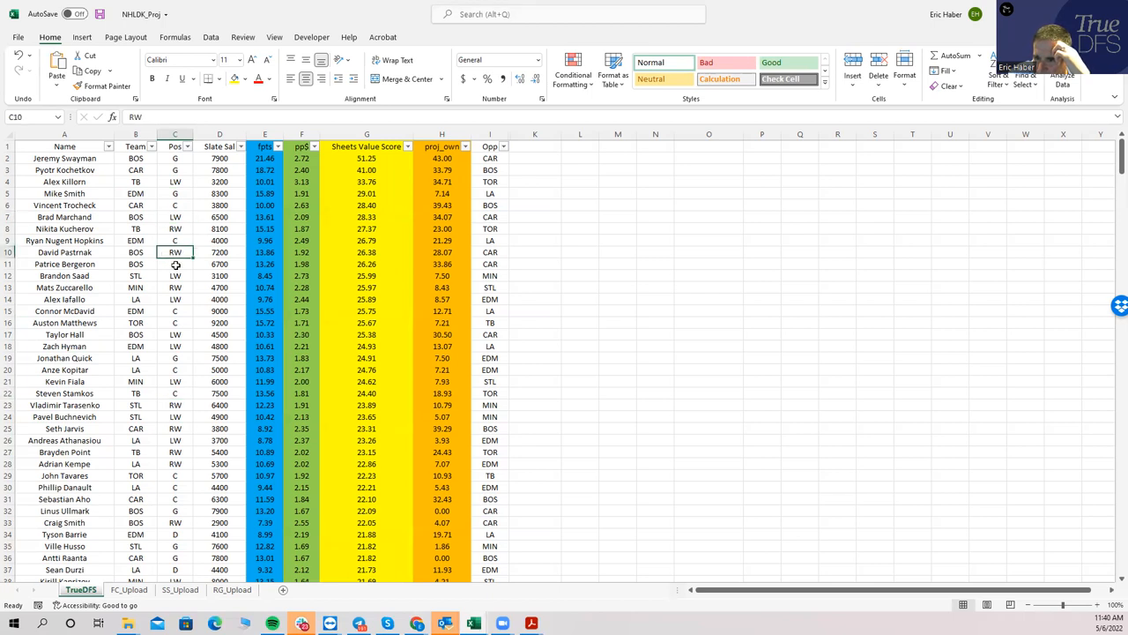
click(176, 265)
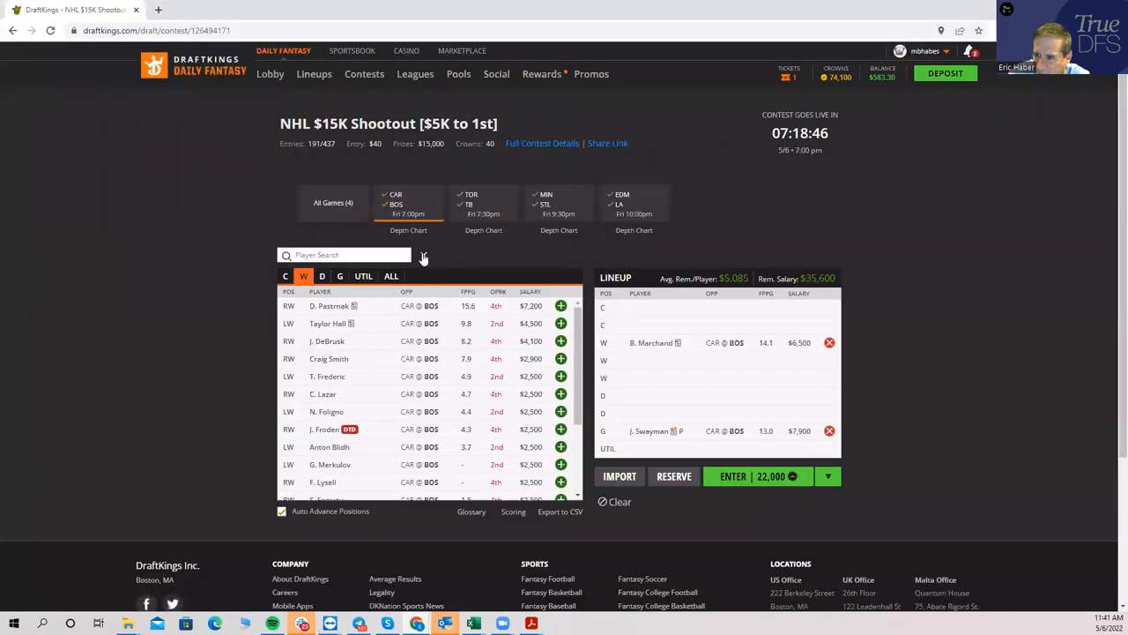
Add Taylor Hall, P. Bergeron at centre and D. Pastrnak at wing to the DraftKings lineup
click(560, 324)
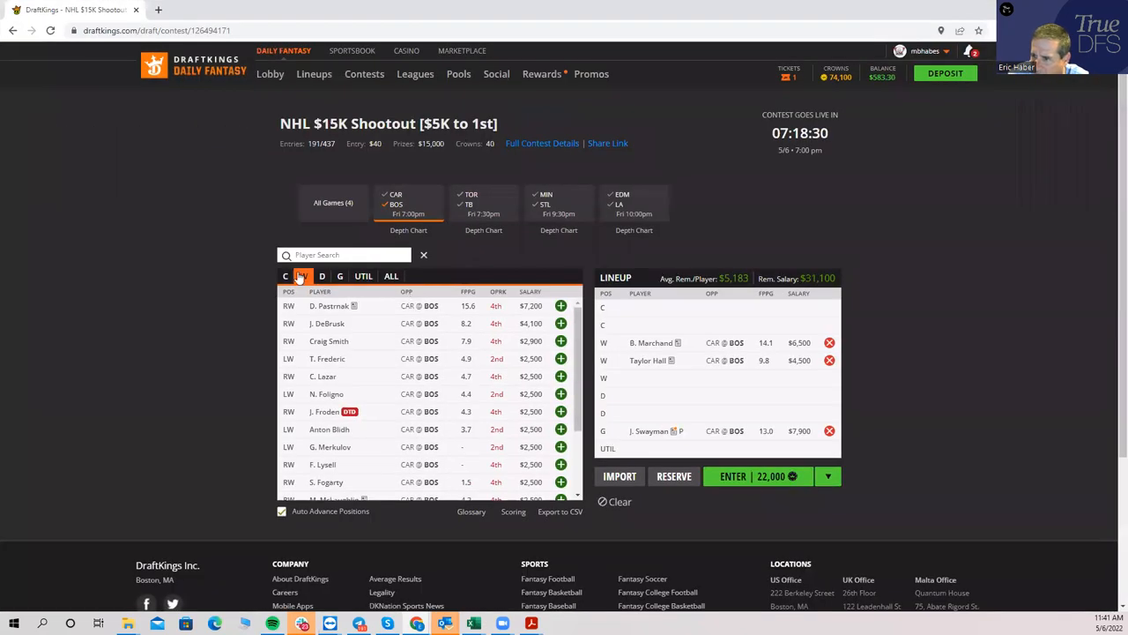
click(286, 275)
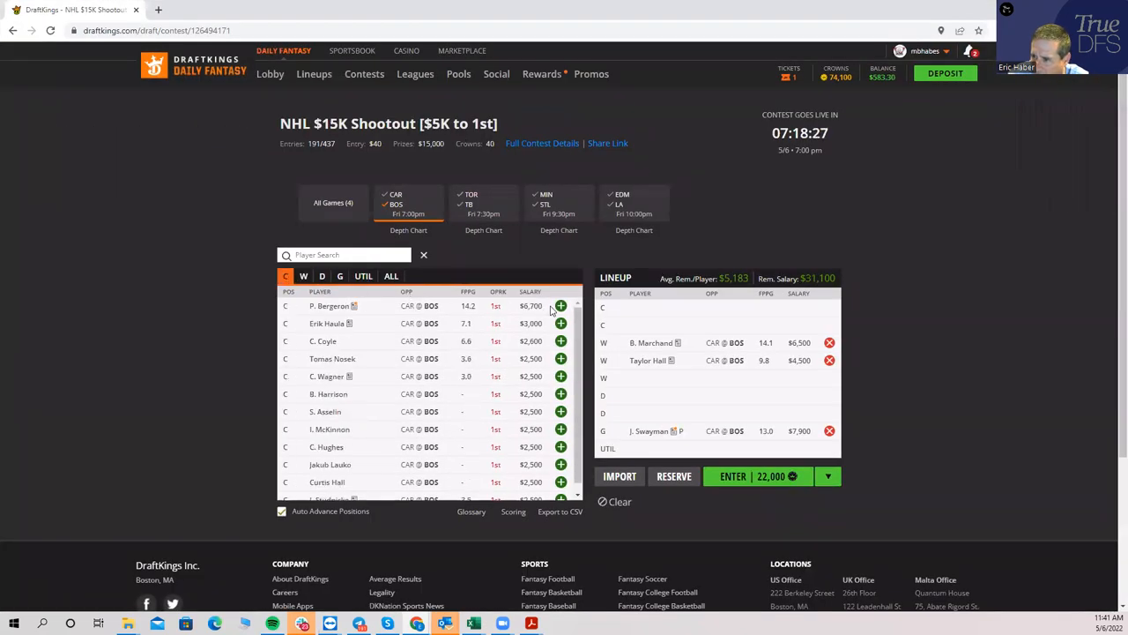
click(560, 306)
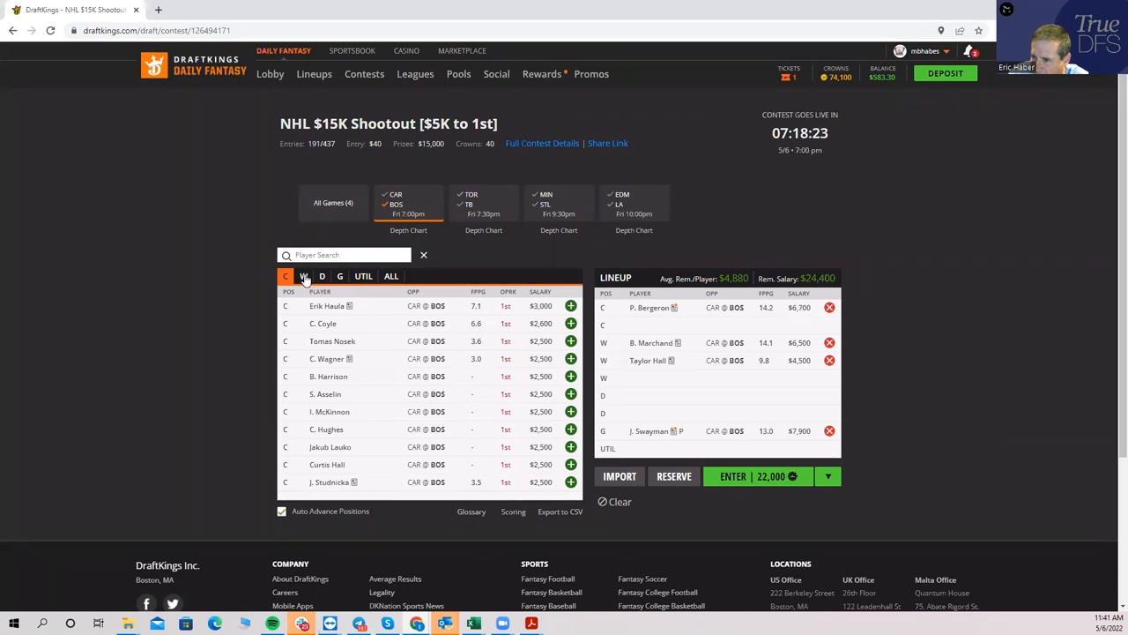
click(321, 275)
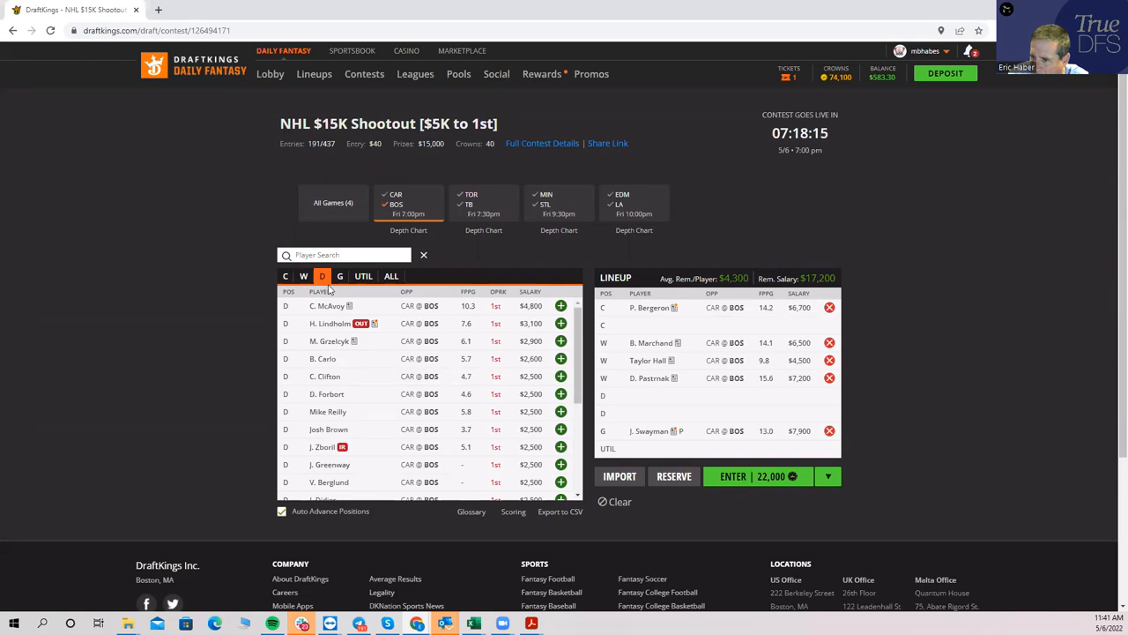
click(303, 275)
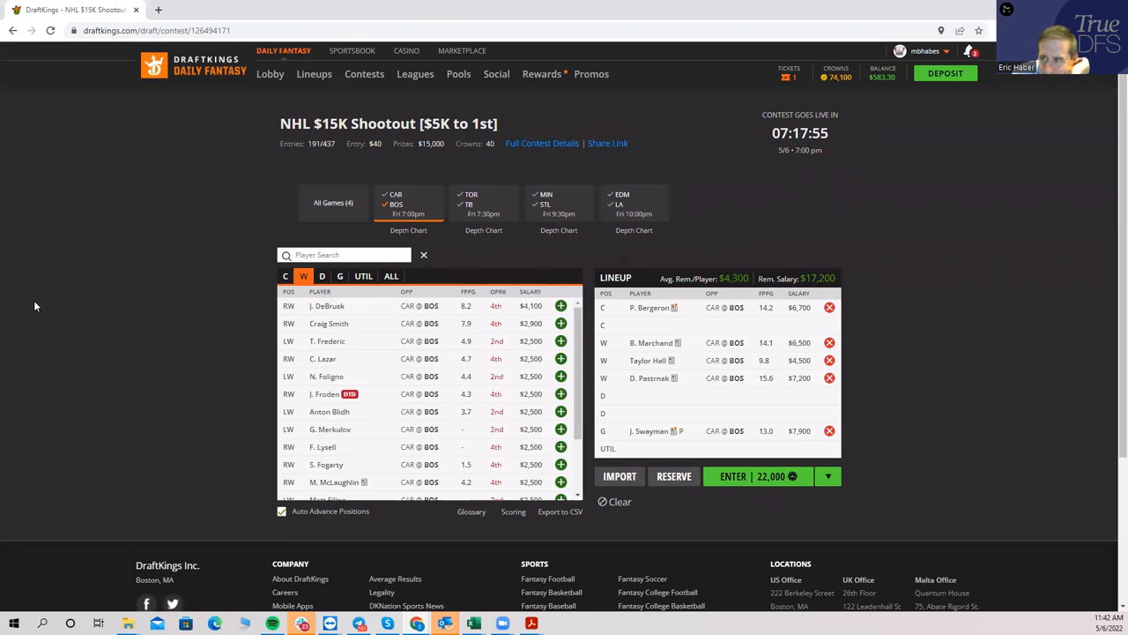
mouse_move(444, 590)
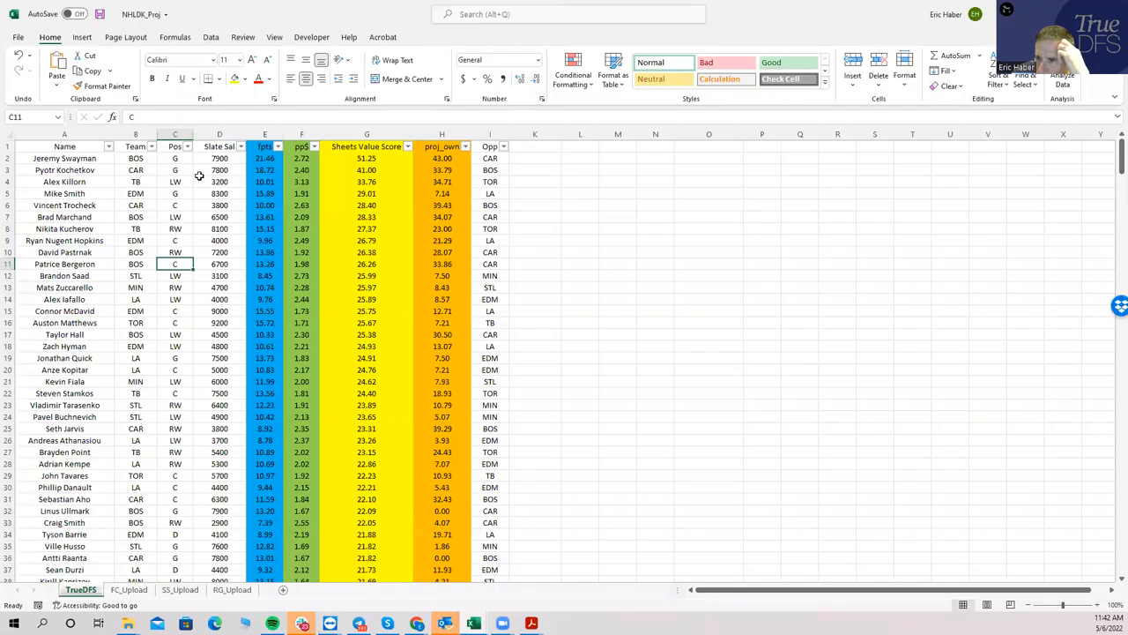
click(219, 180)
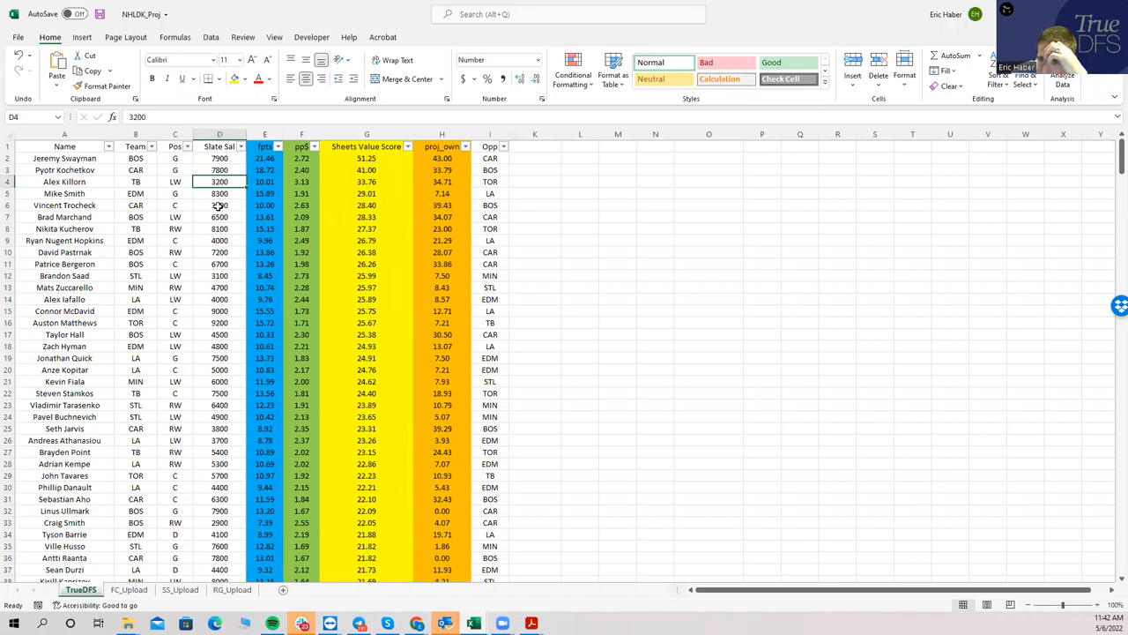
click(219, 205)
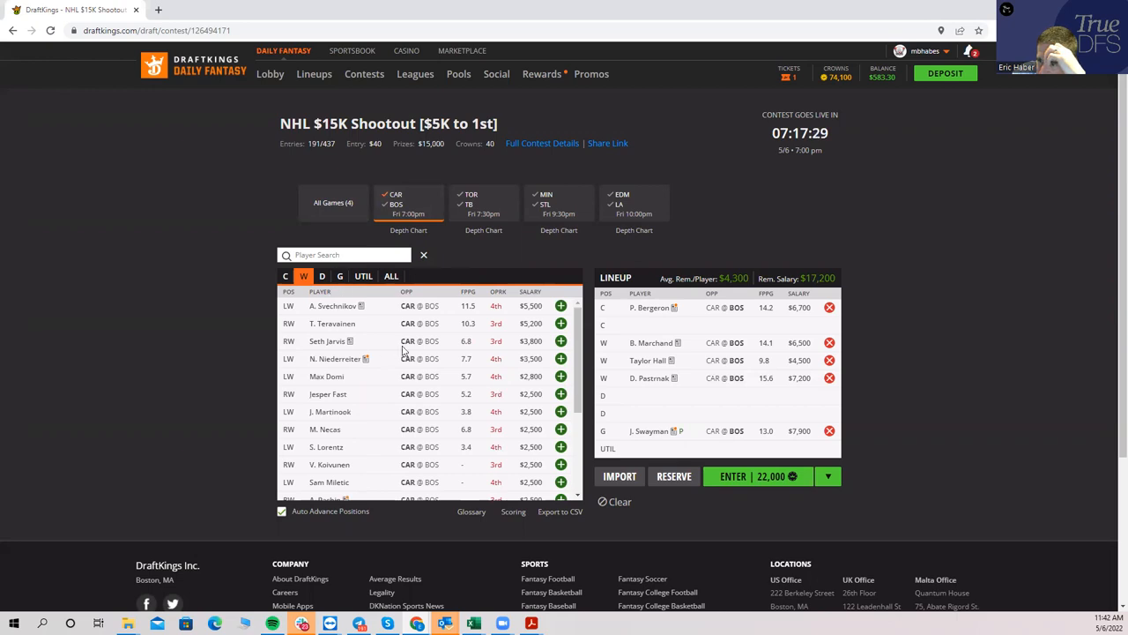
mouse_move(435, 257)
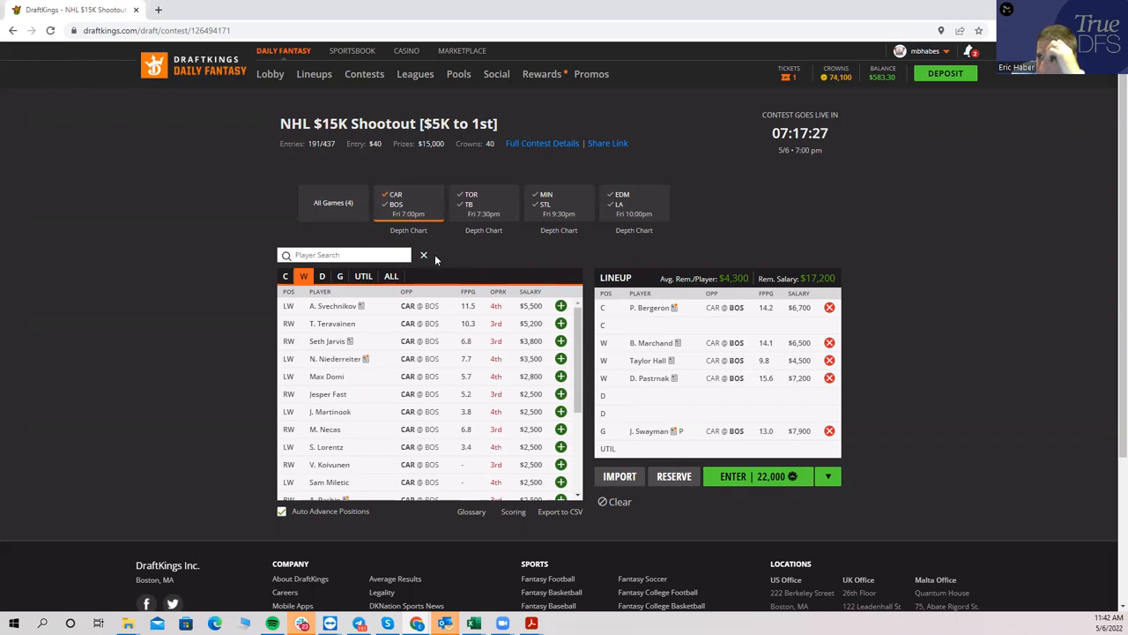
Filter the DraftKings player pool to the TOR vs TB game at all positions
click(483, 203)
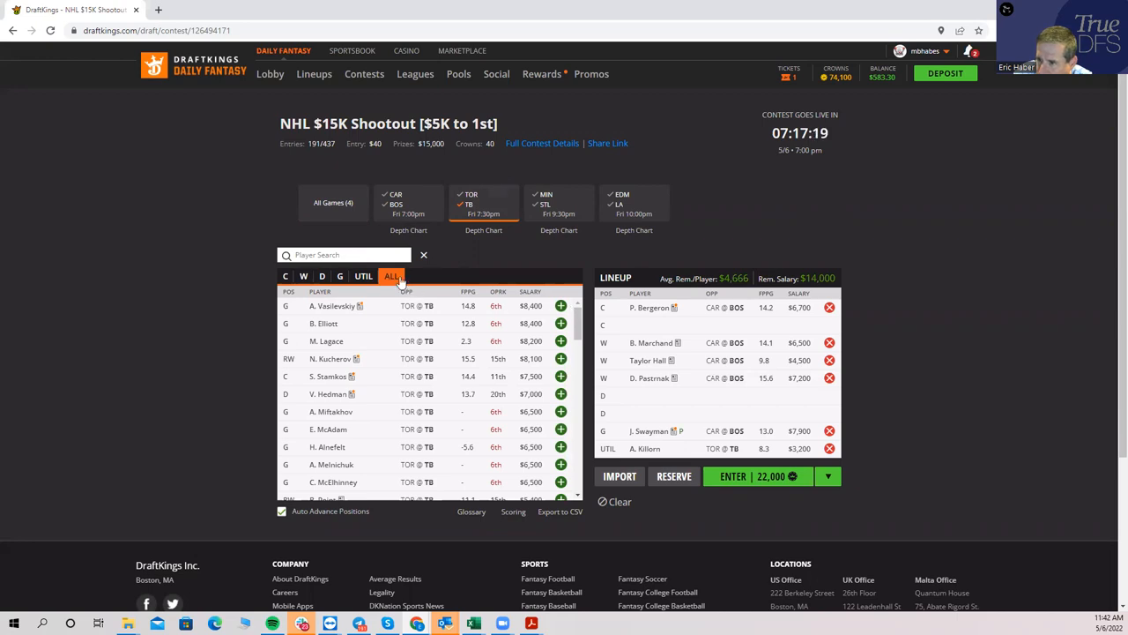
click(409, 203)
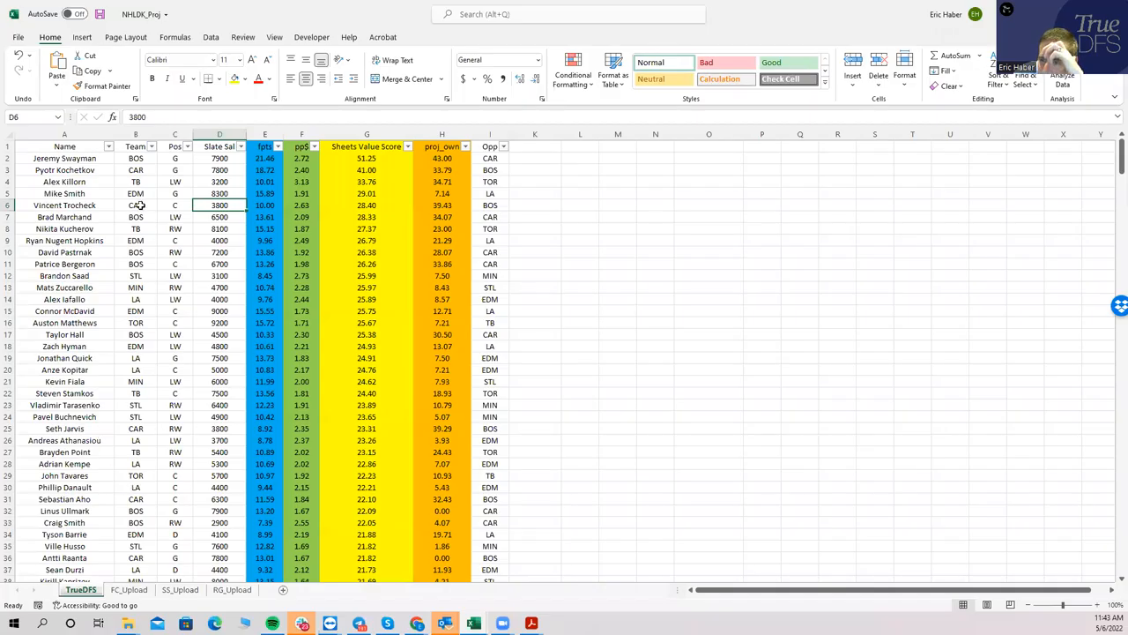
Review team, salary and ownership cells for Nugent-Hopkins, McDavid, Hyman and Smith in the projections sheet
click(134, 240)
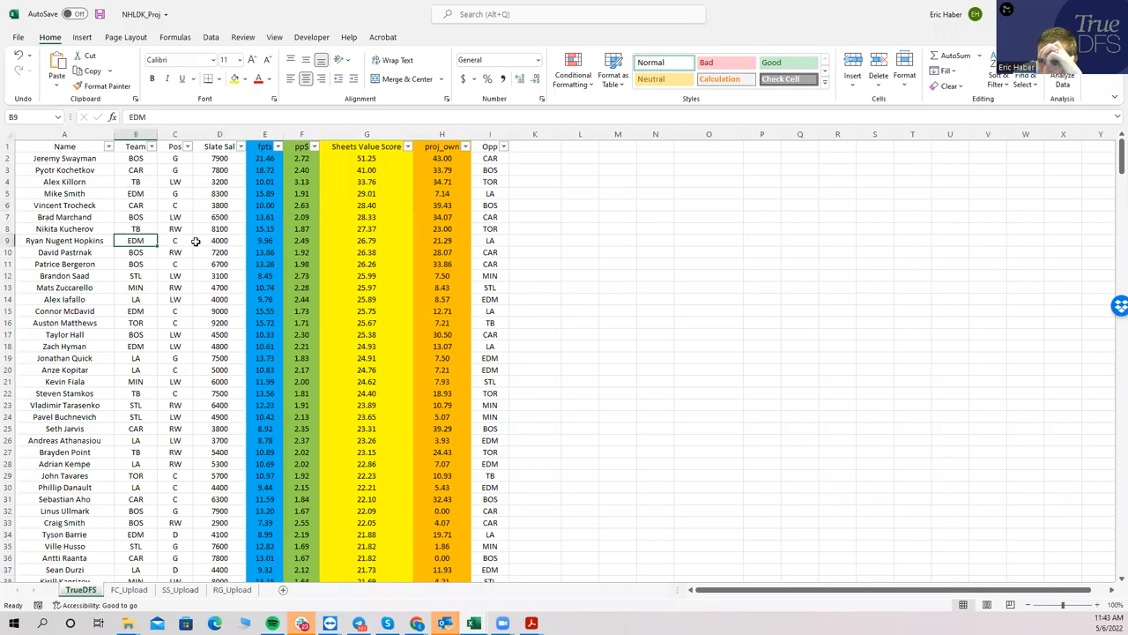
click(218, 311)
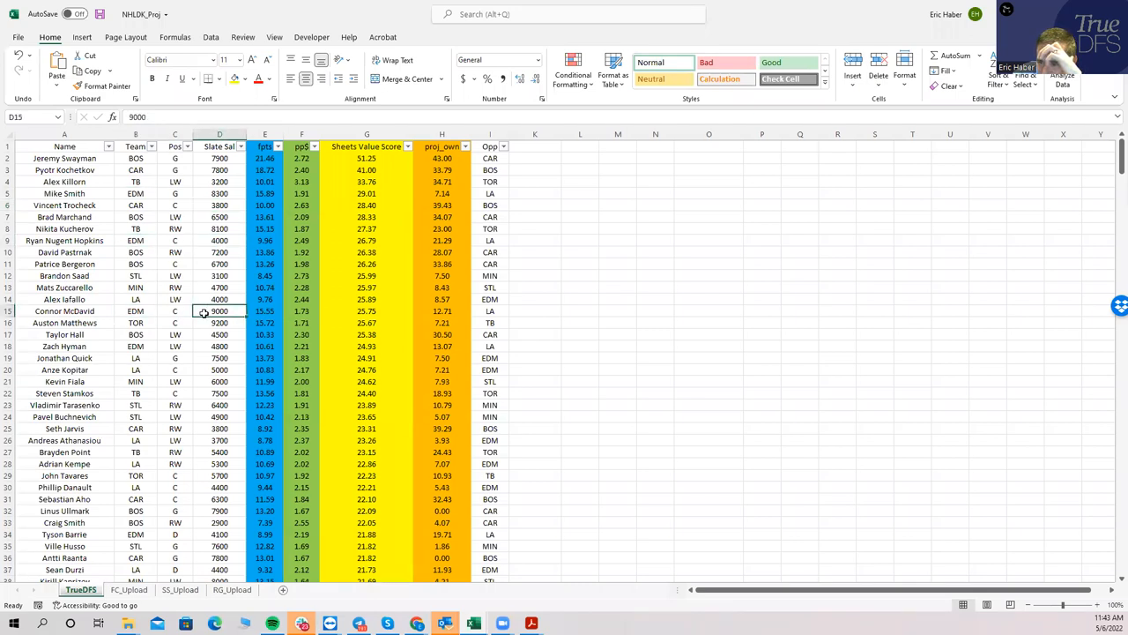
click(134, 345)
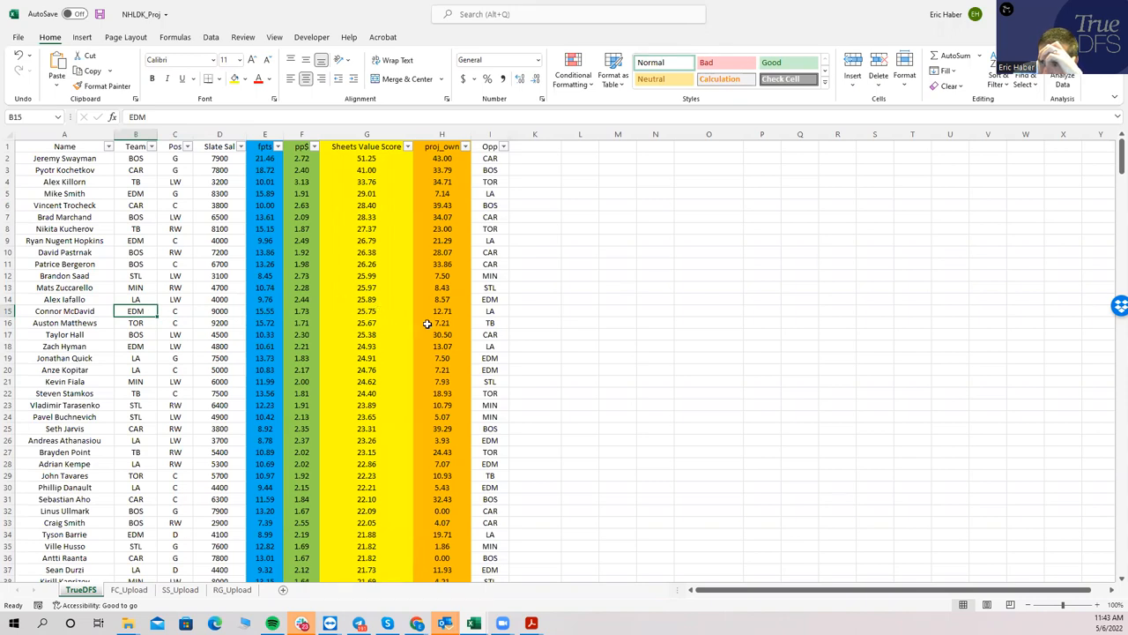
click(441, 346)
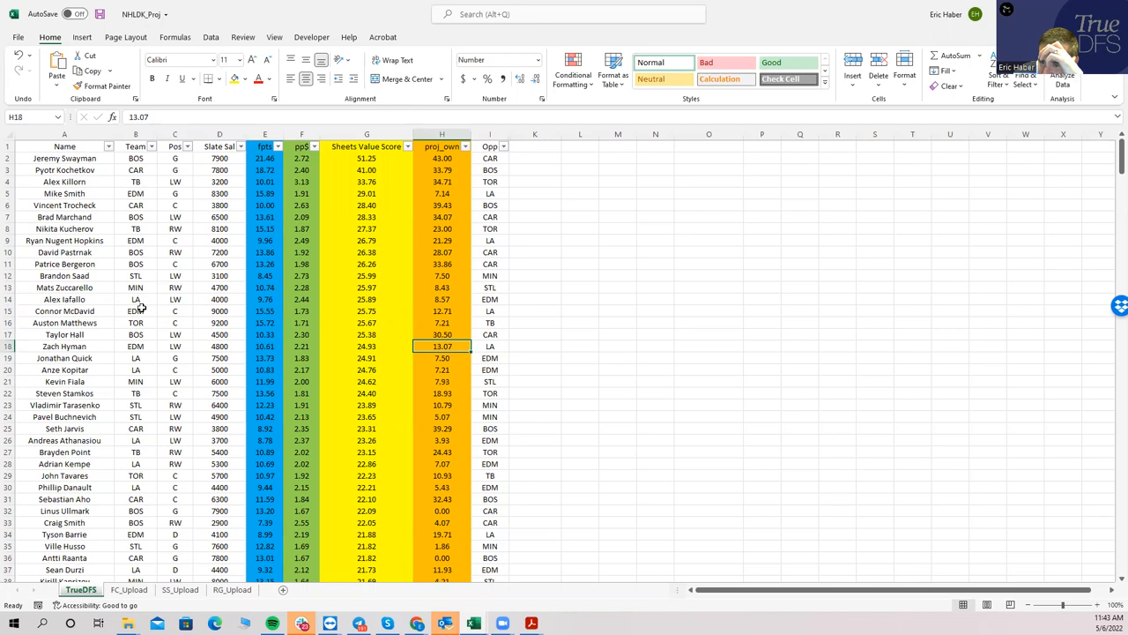
click(134, 240)
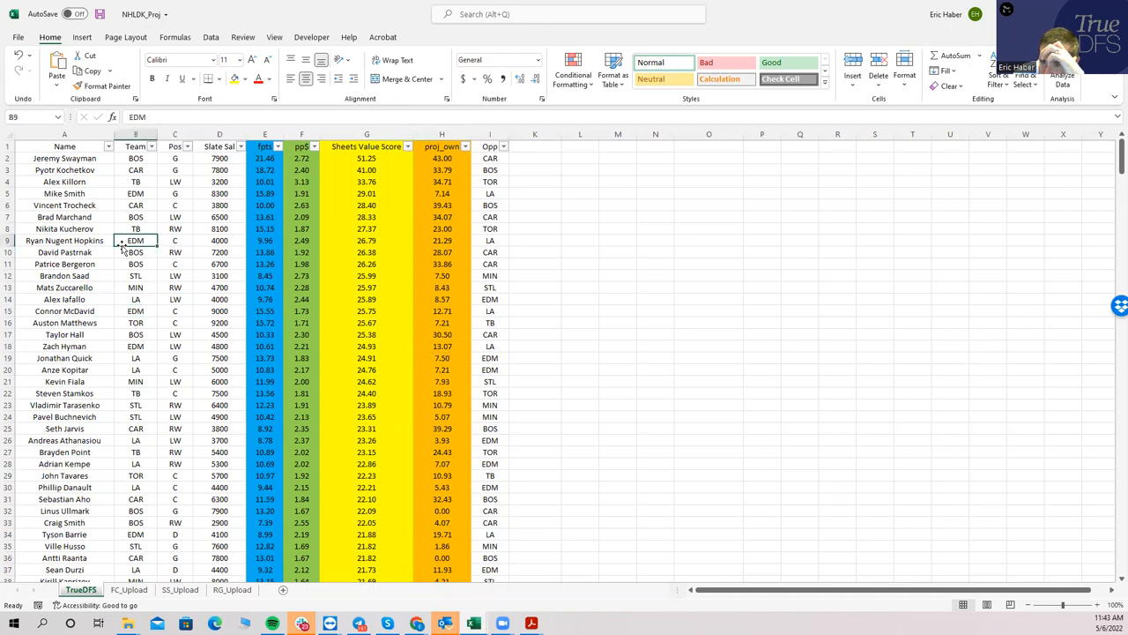
click(136, 192)
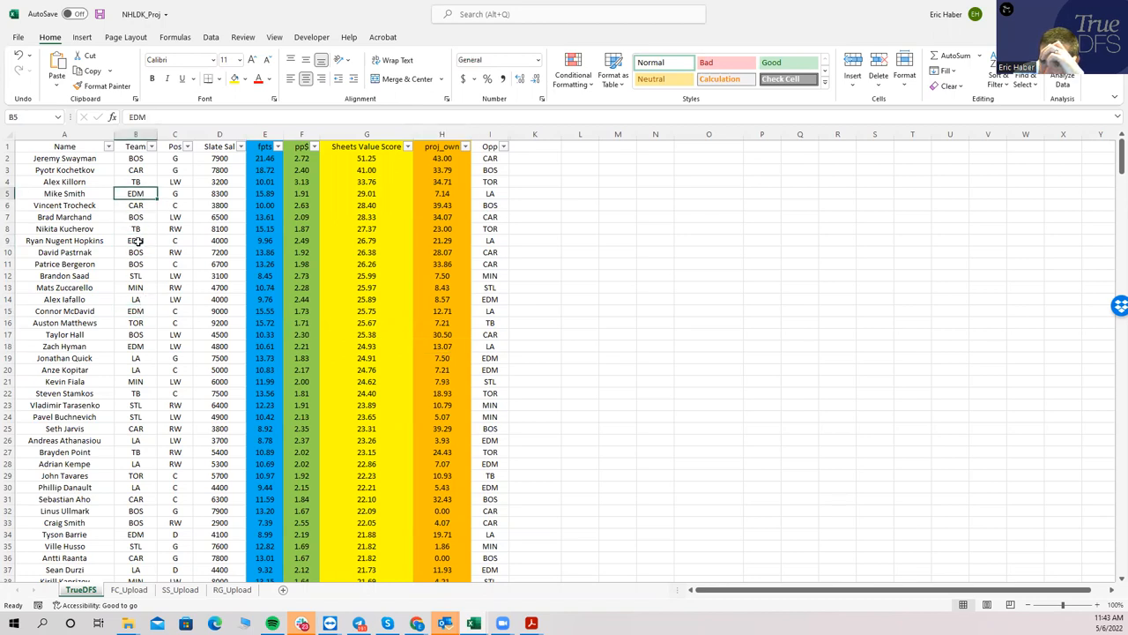
click(134, 240)
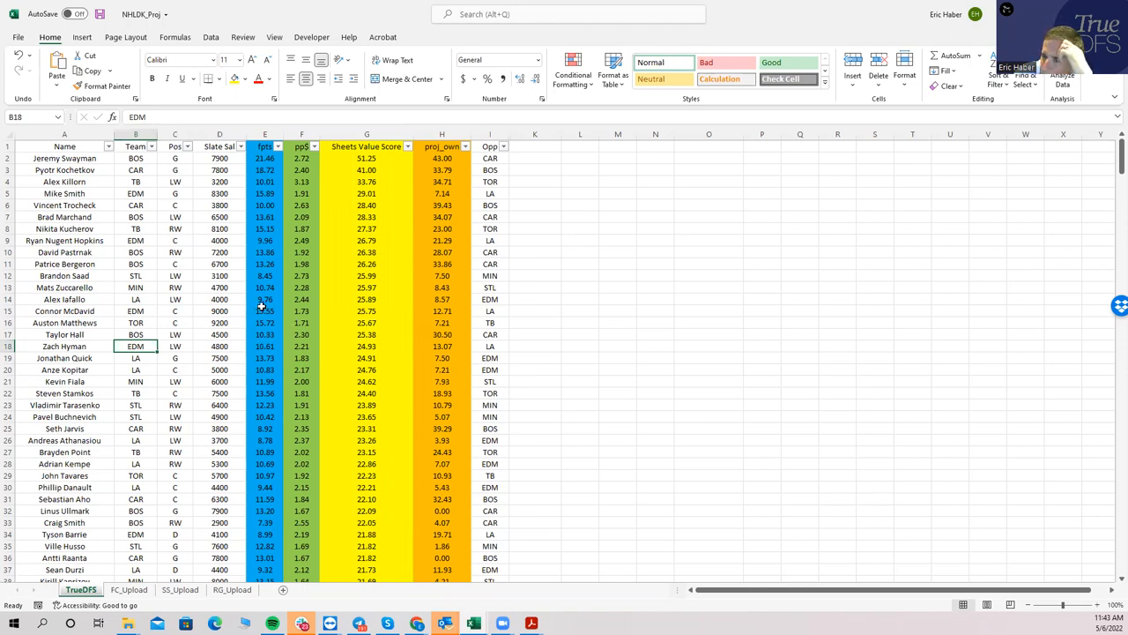
Enter TB as Pyotr Kochetkov's team in the projections sheet and check neighbouring team cells
click(136, 170)
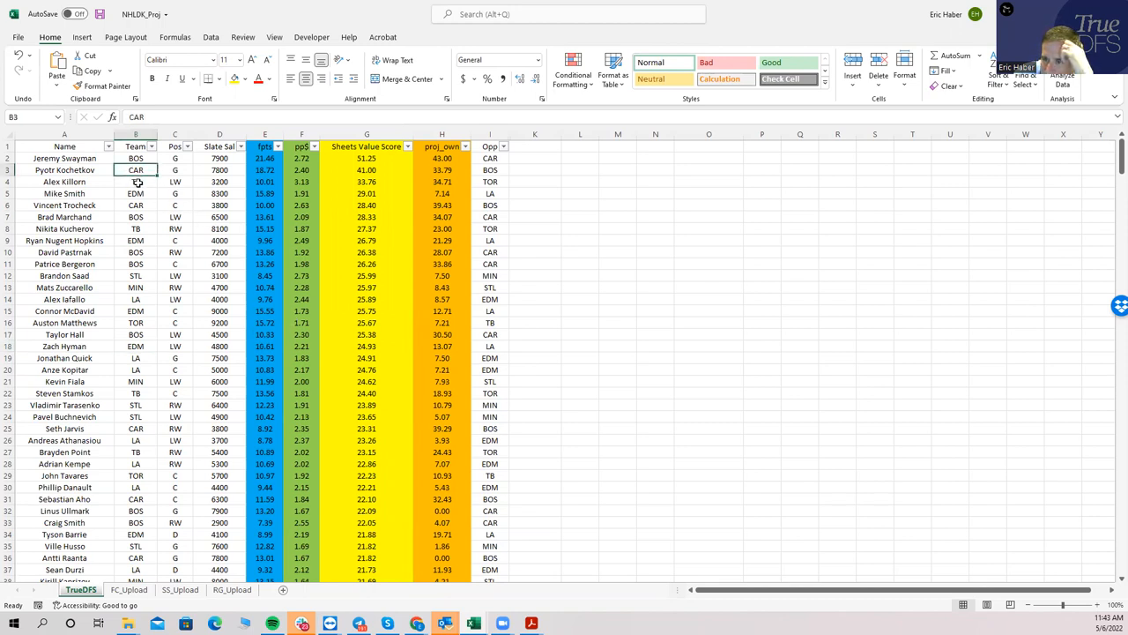
text(TB)
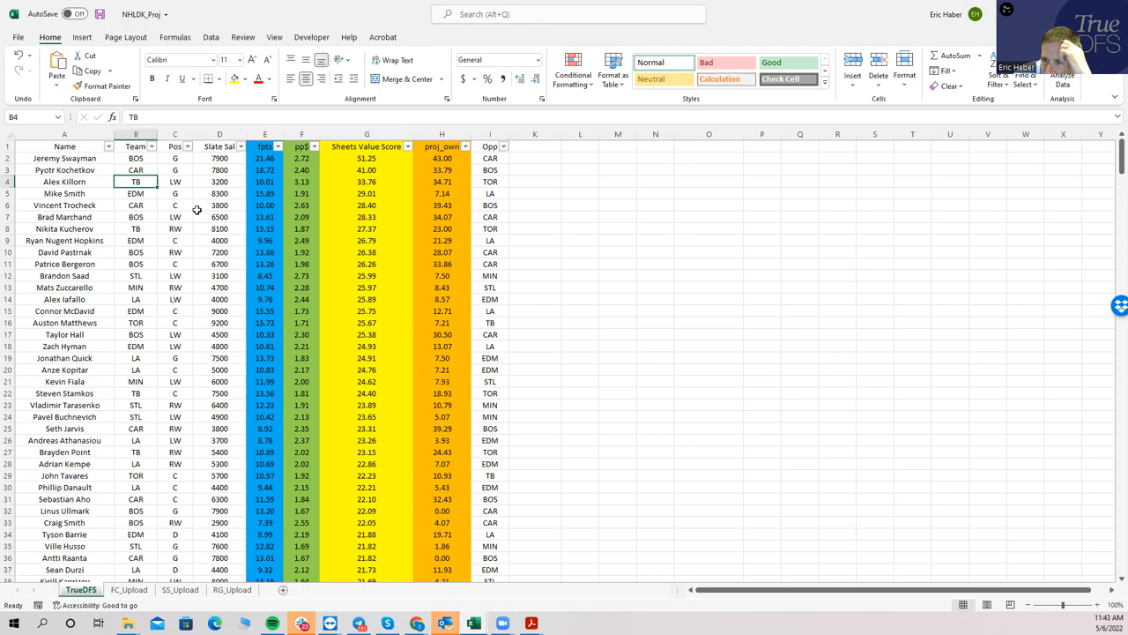
mouse_move(205, 280)
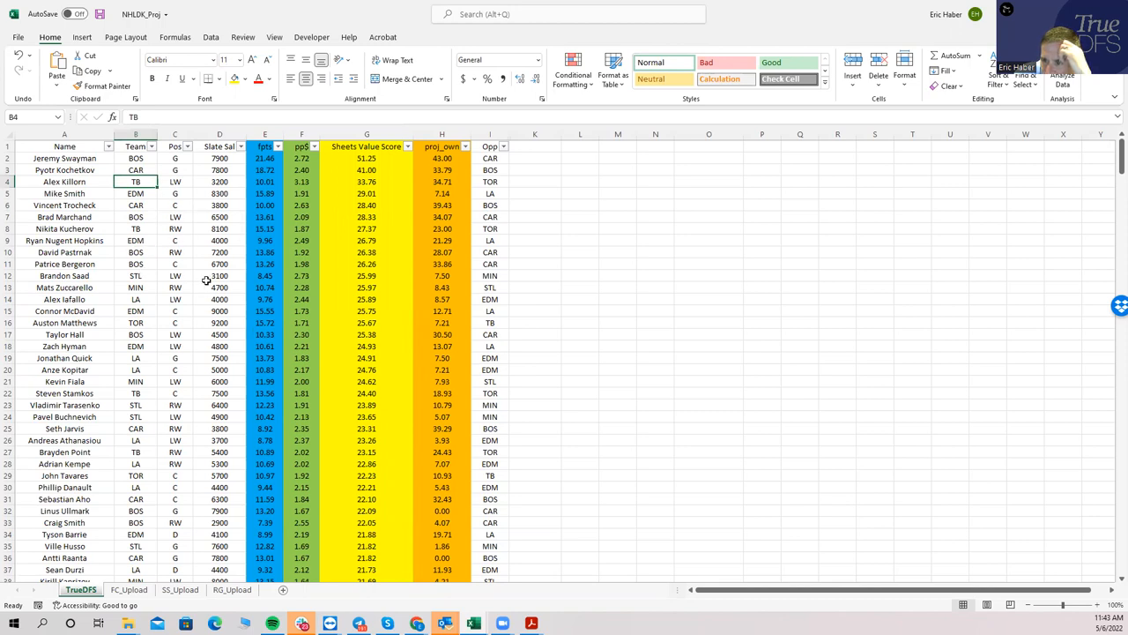
click(134, 275)
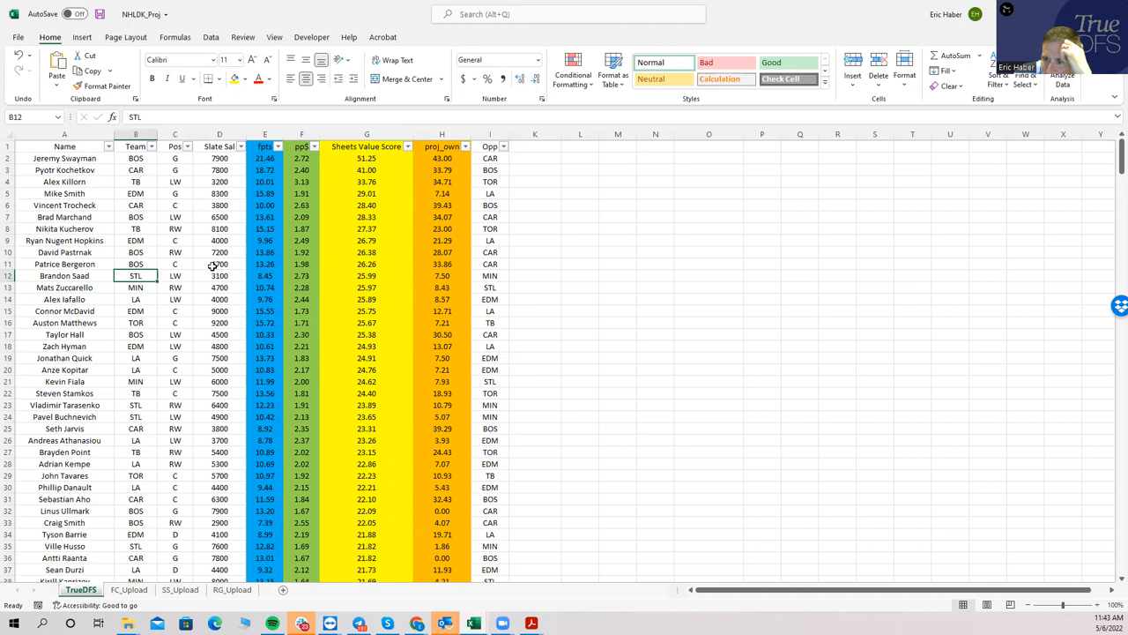
click(134, 204)
text(sa)
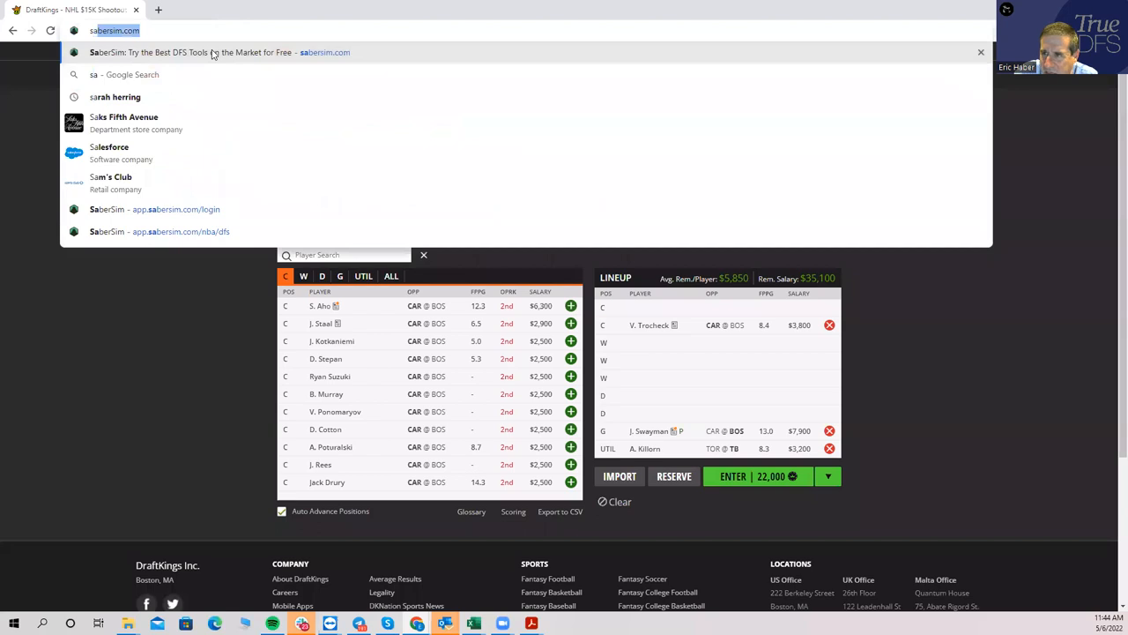
Go to sabersim.com and sign in to the account
click(211, 53)
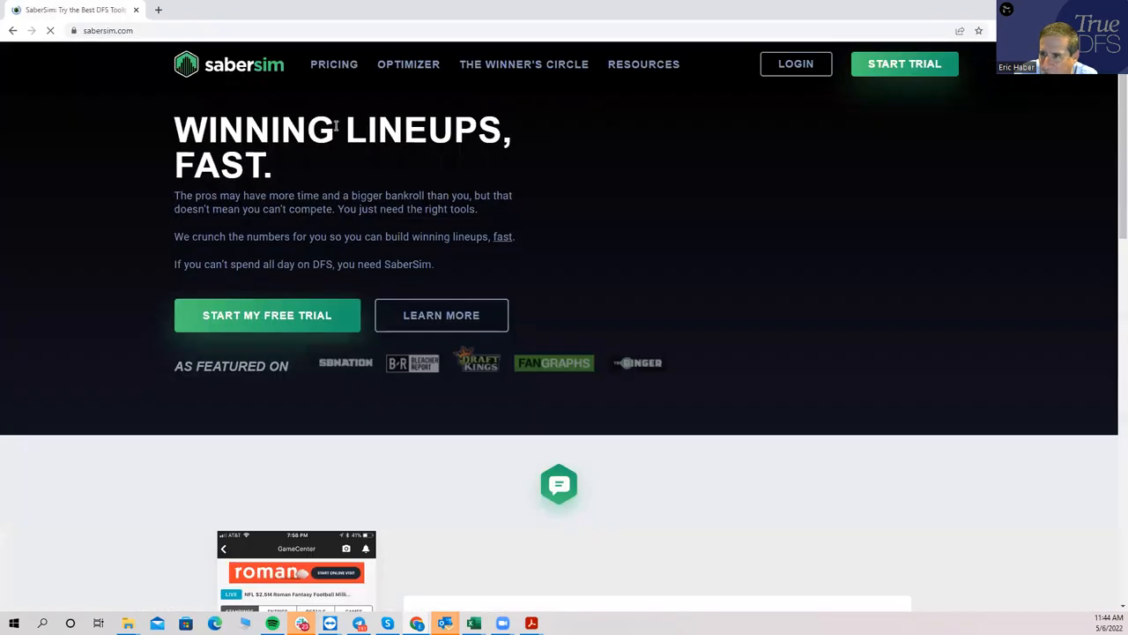
click(795, 63)
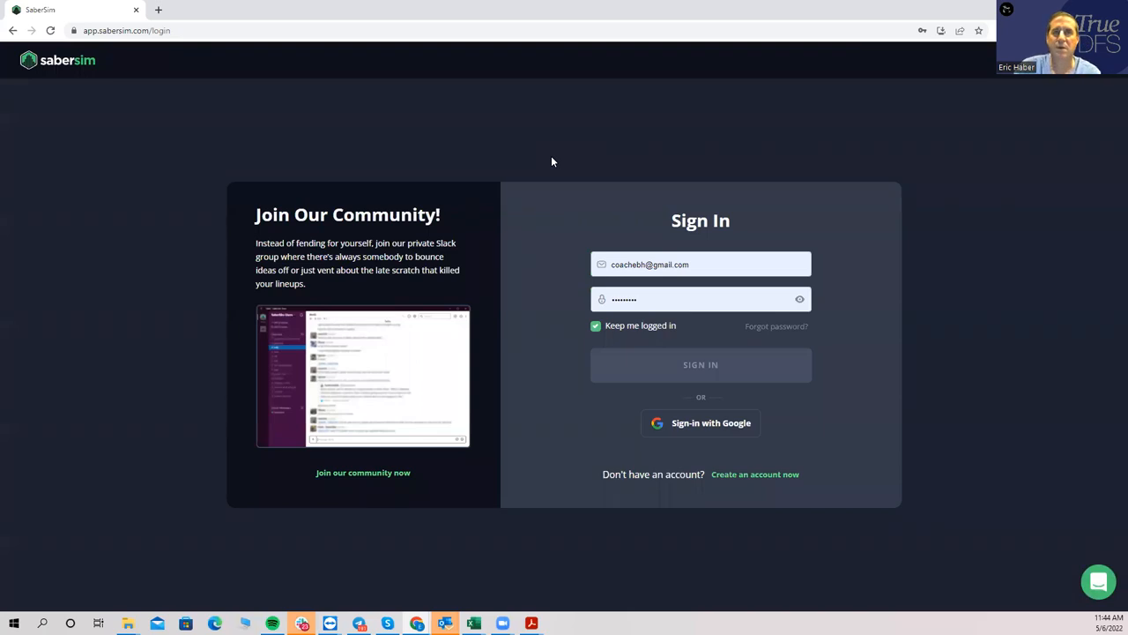
click(701, 365)
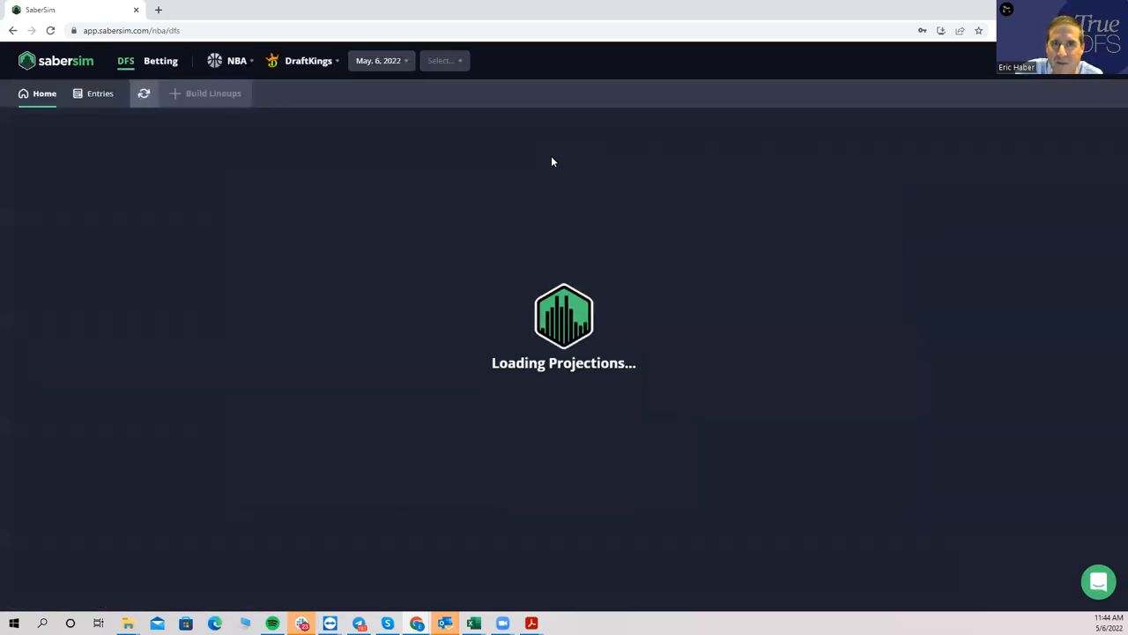
click(444, 60)
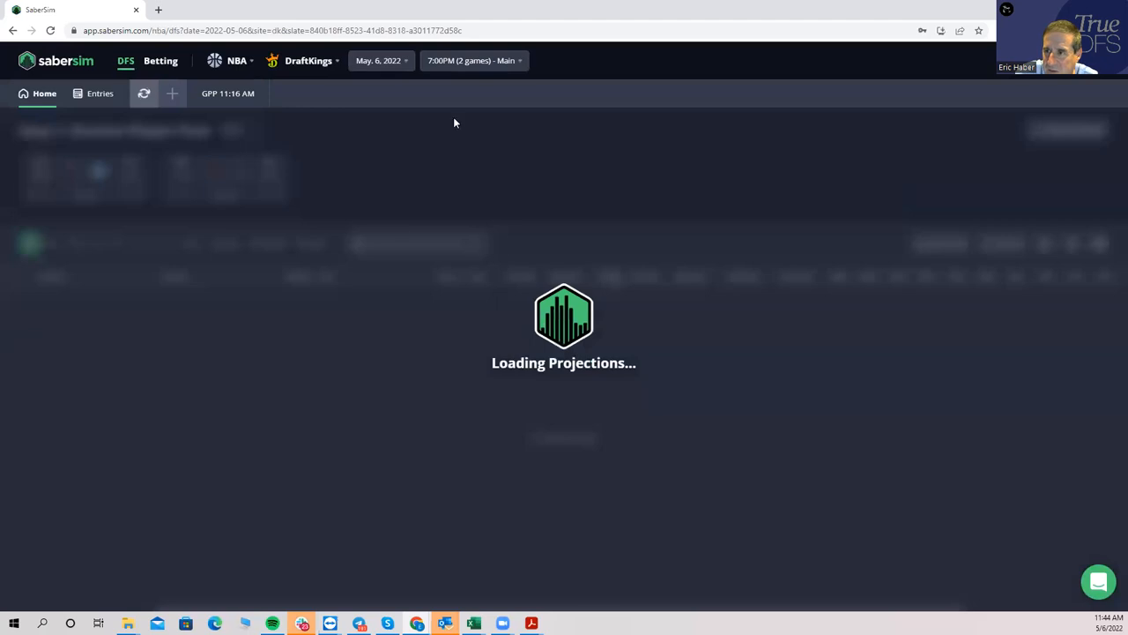
Switch the sport from NBA to NHL and load the main slate's player pool review
click(234, 59)
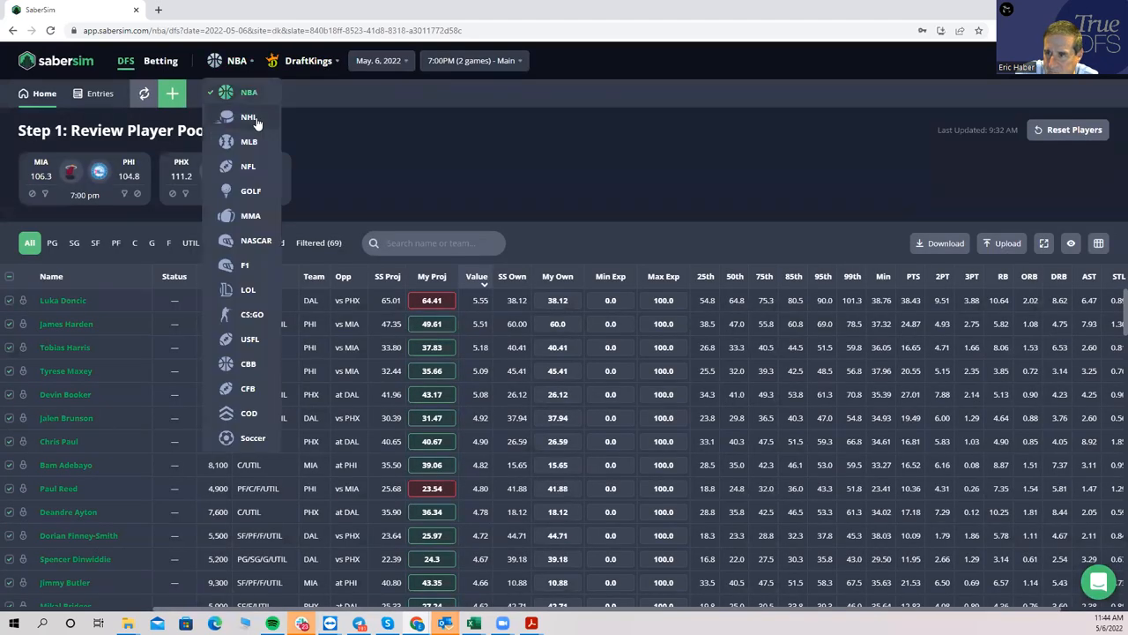
click(249, 116)
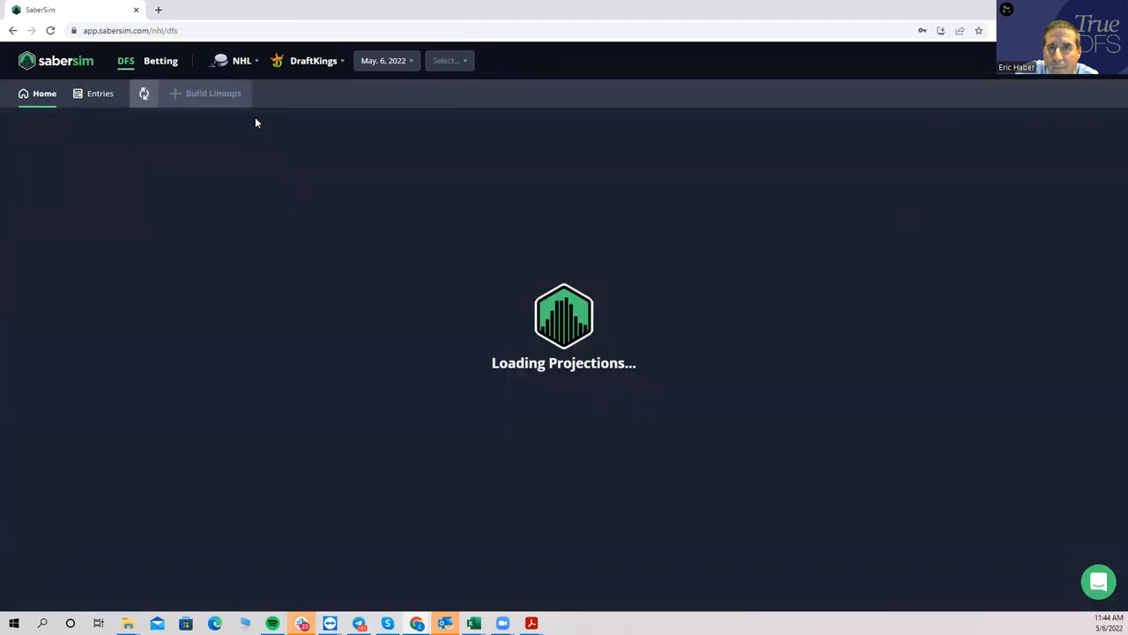
click(448, 60)
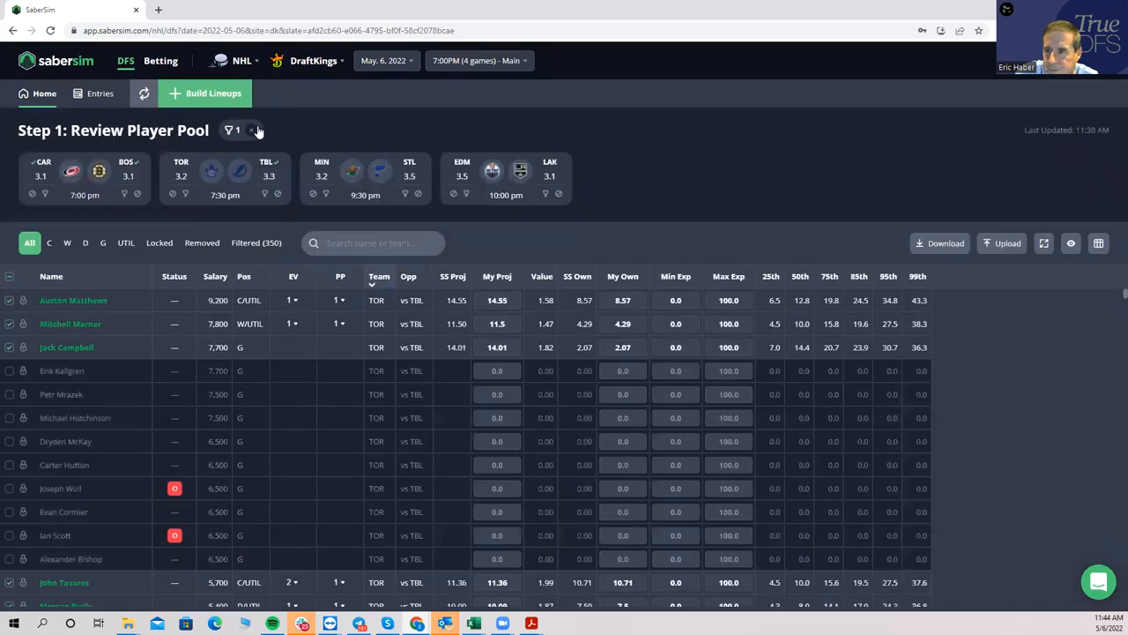
mouse_move(939, 243)
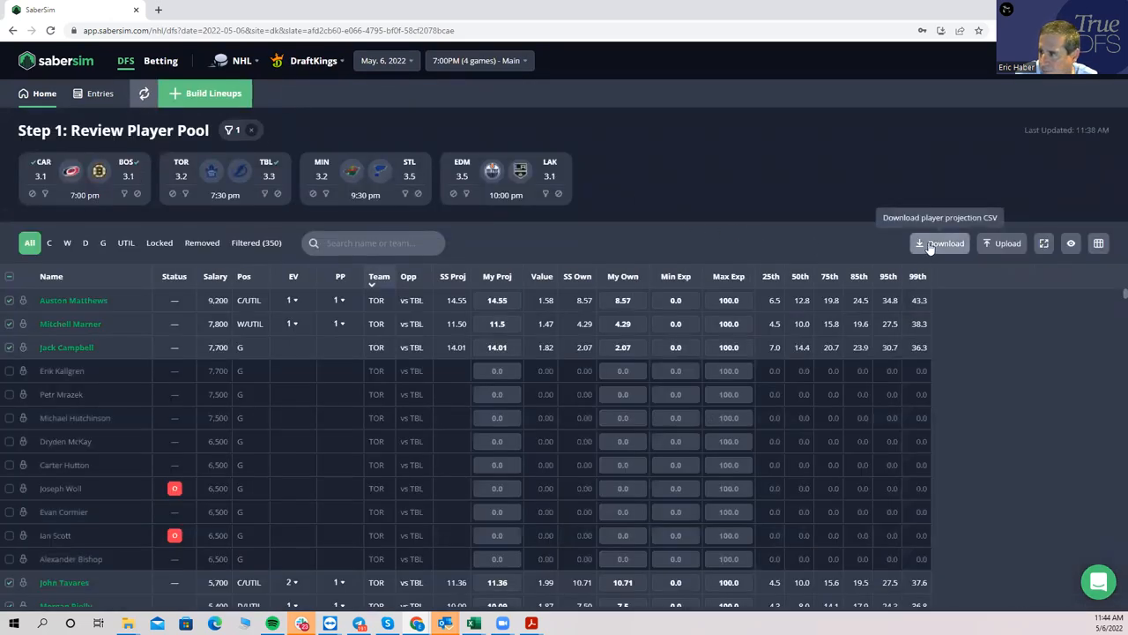
click(939, 243)
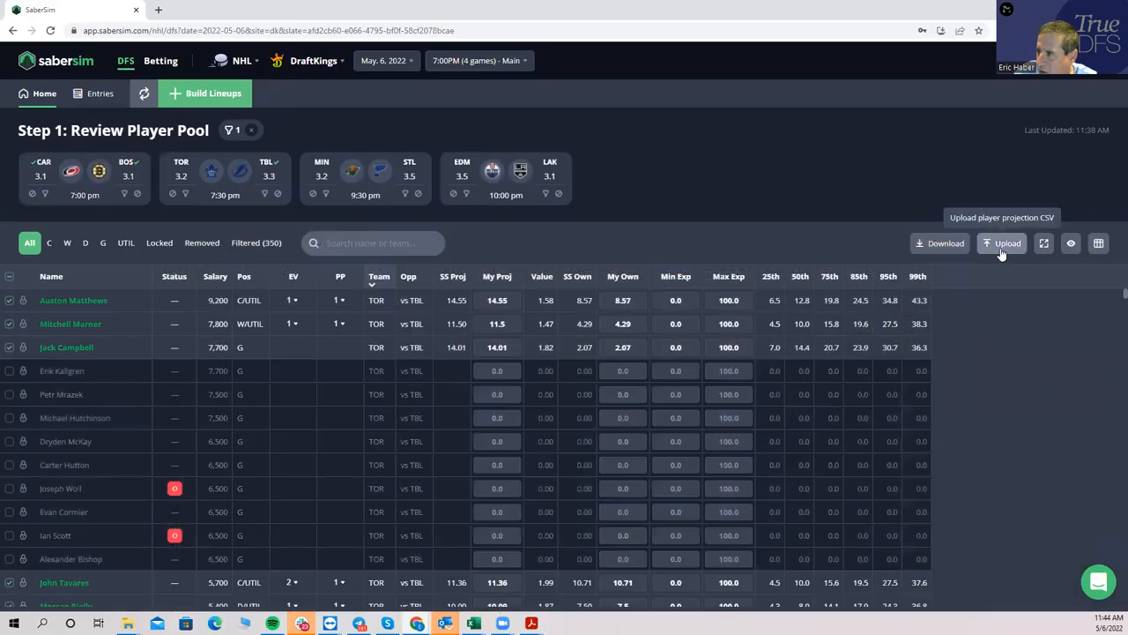
Upload the custom projection CSV into My Proj values, save it, and start a lineup build
click(1001, 243)
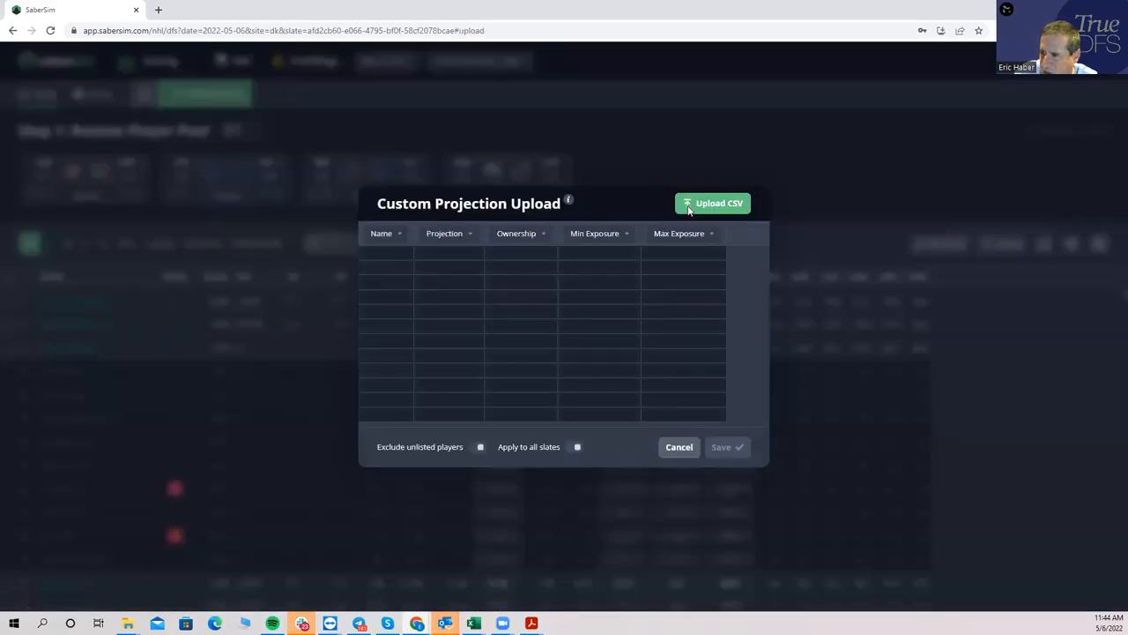
click(712, 203)
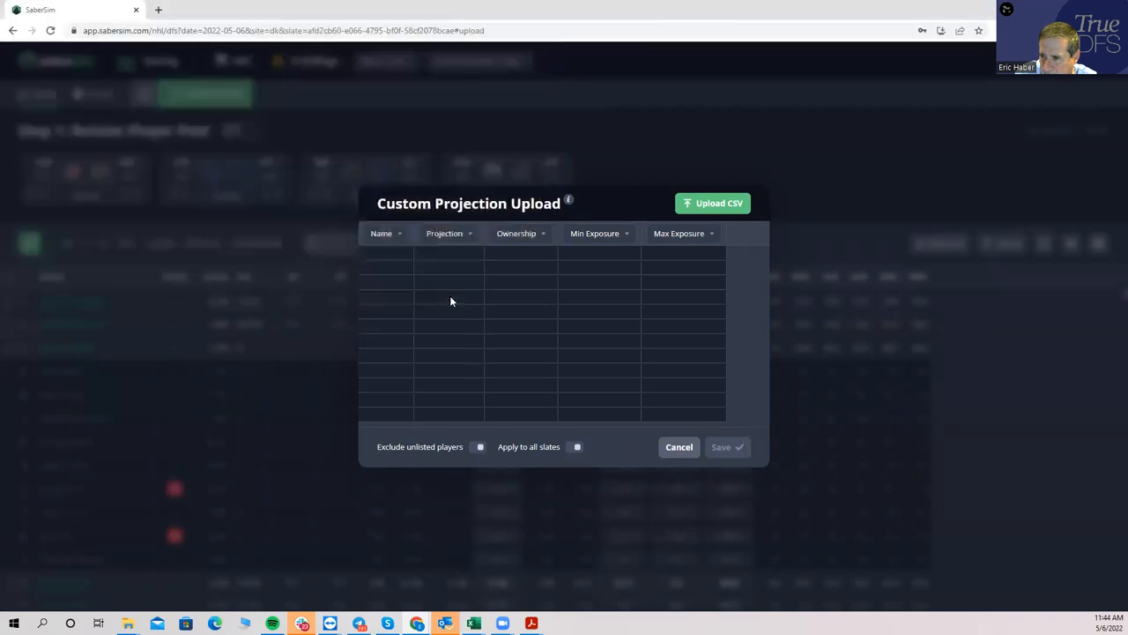
click(712, 202)
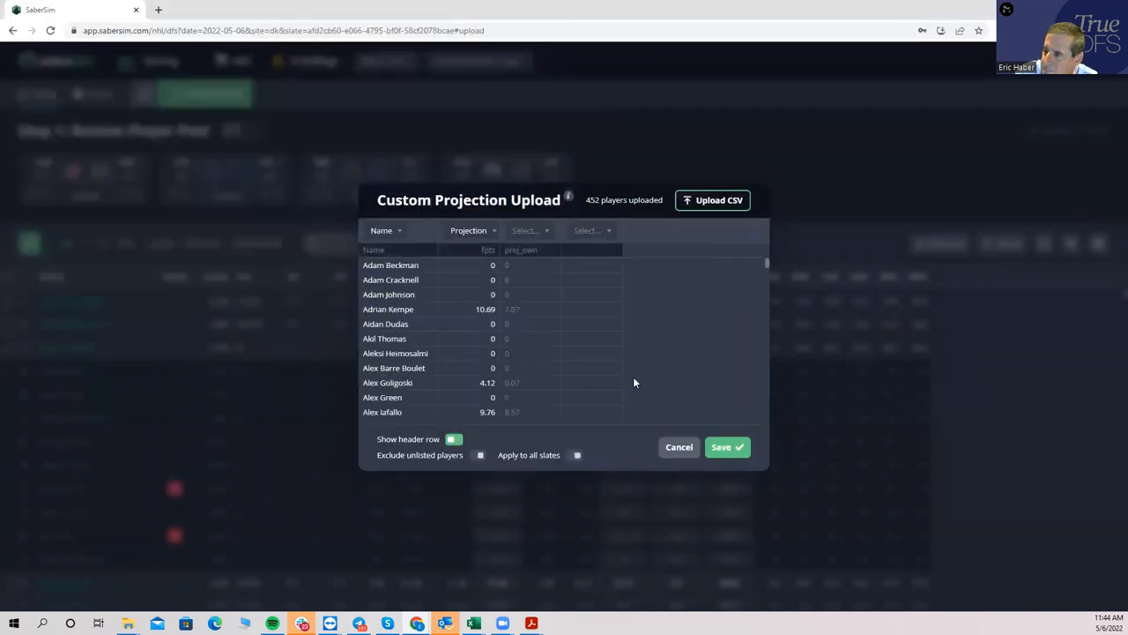
click(726, 448)
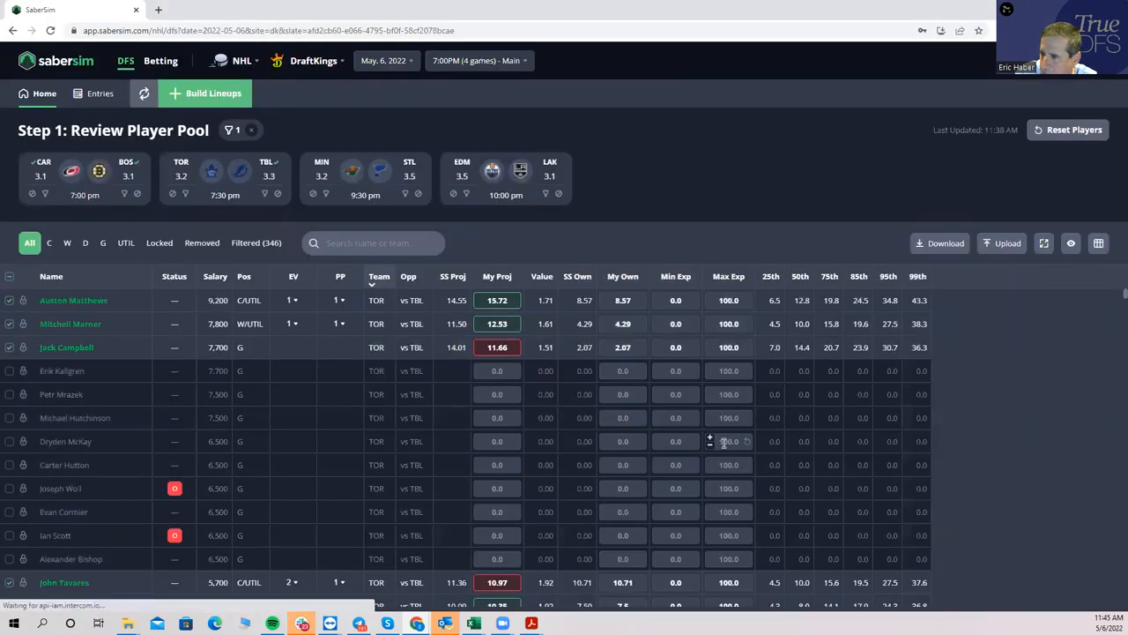
click(205, 91)
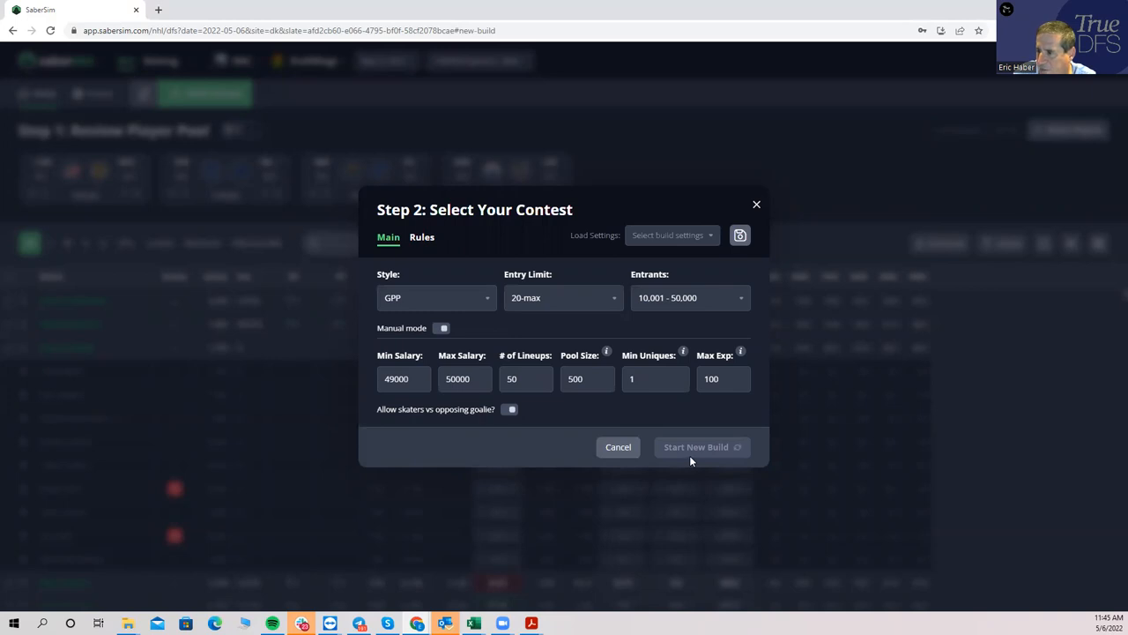
Start a new build of 50 GPP lineups and let the exposures step load
click(702, 447)
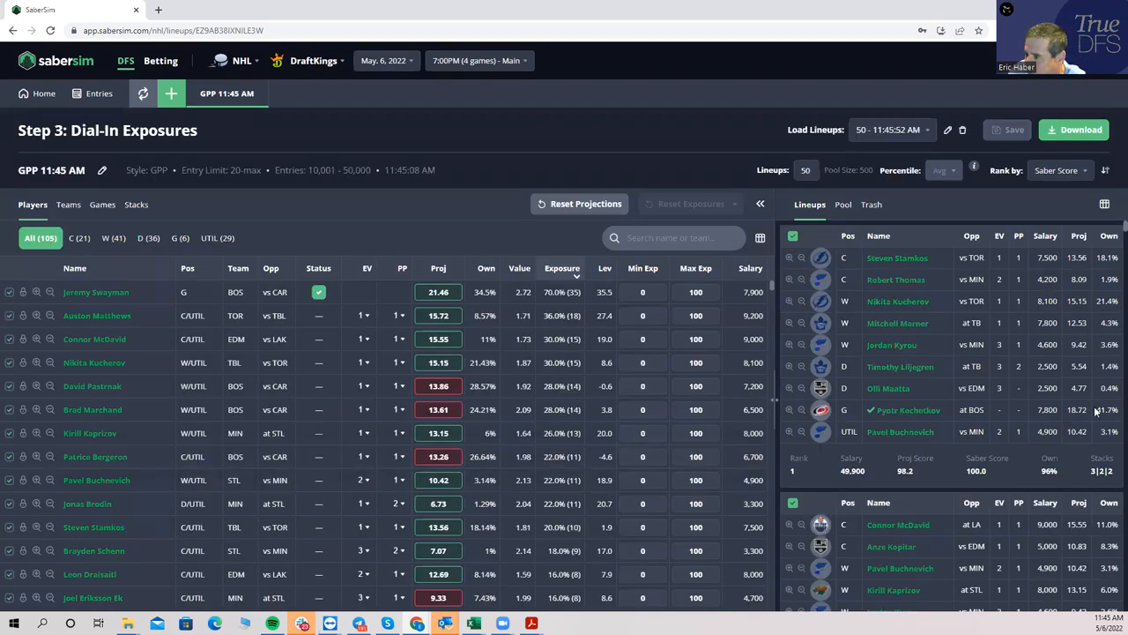
mouse_move(895, 279)
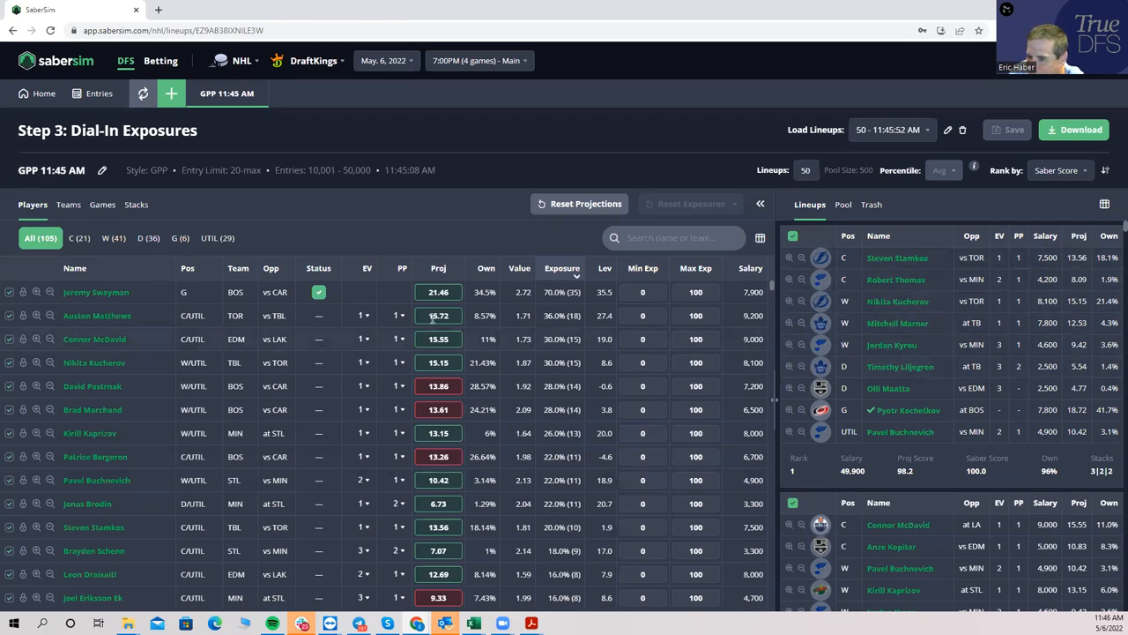
Show stack exposure by team, with EDM and BOS each near 38% of lineups
click(134, 204)
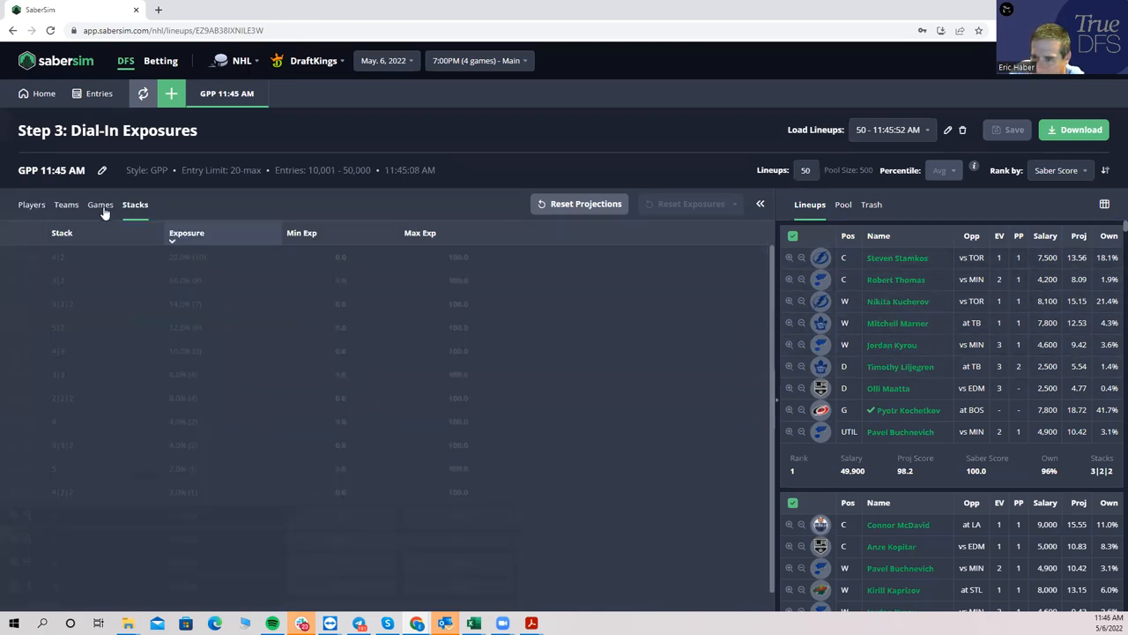
click(99, 205)
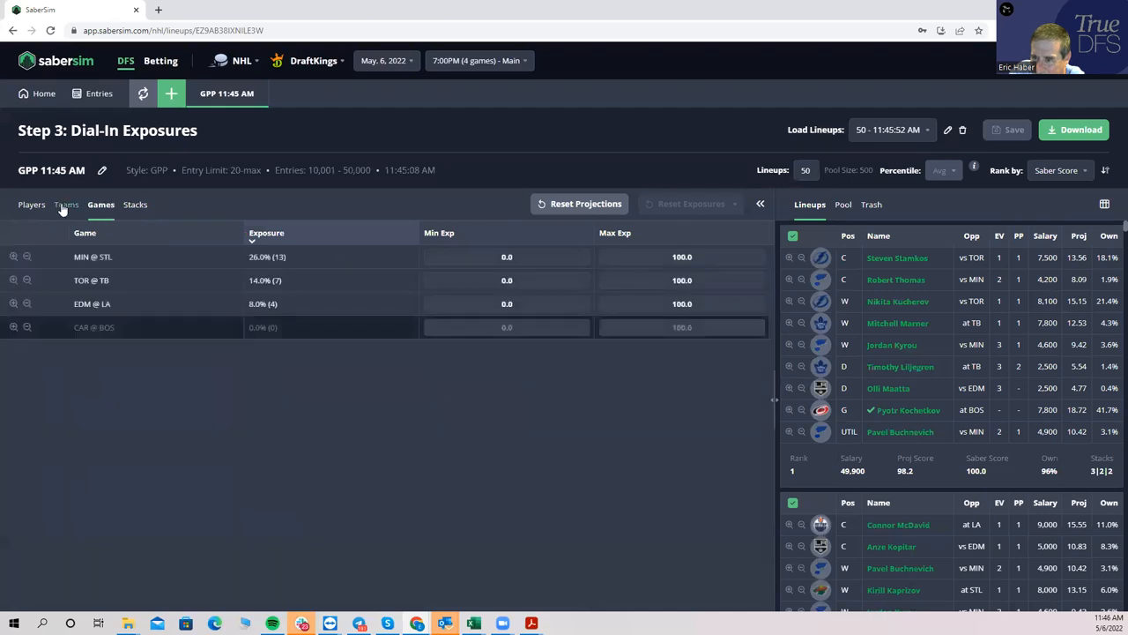
click(67, 205)
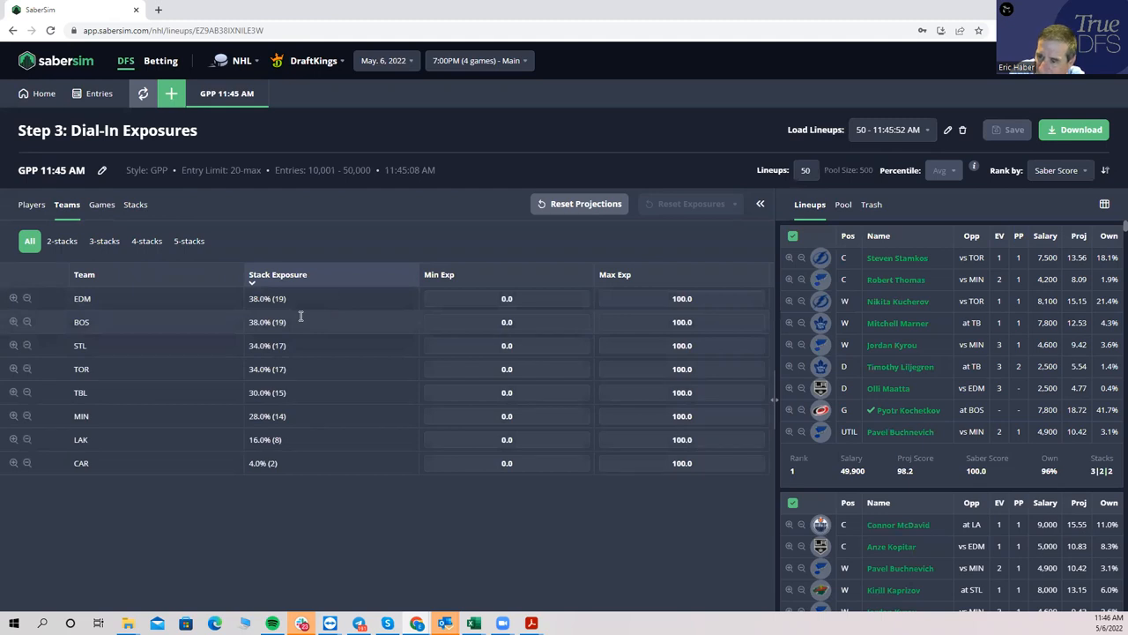
mouse_move(272, 370)
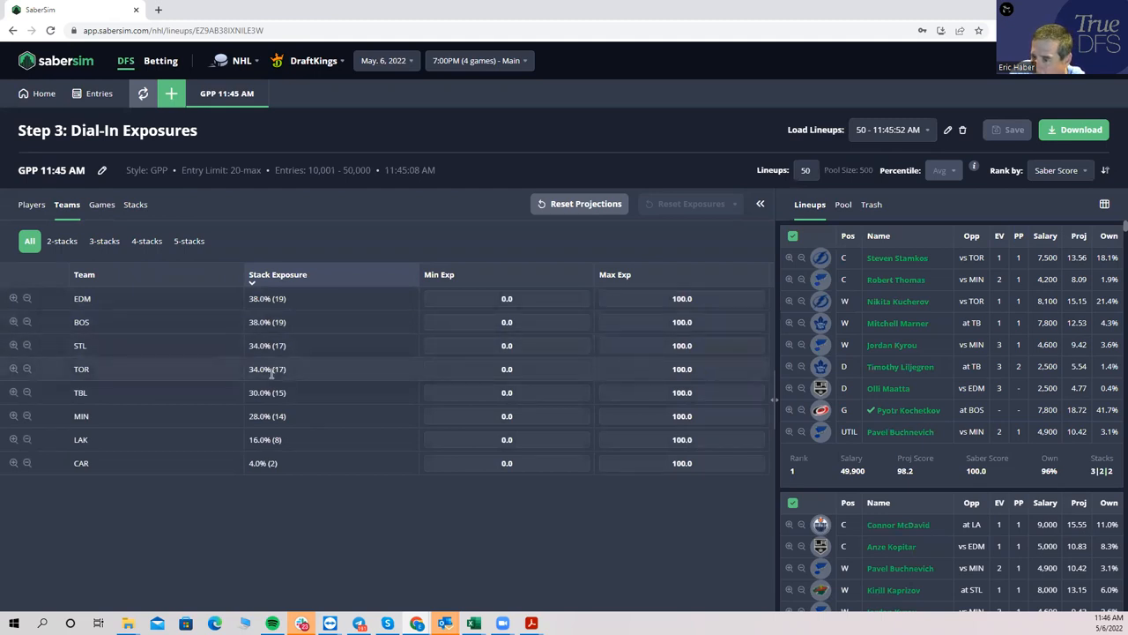